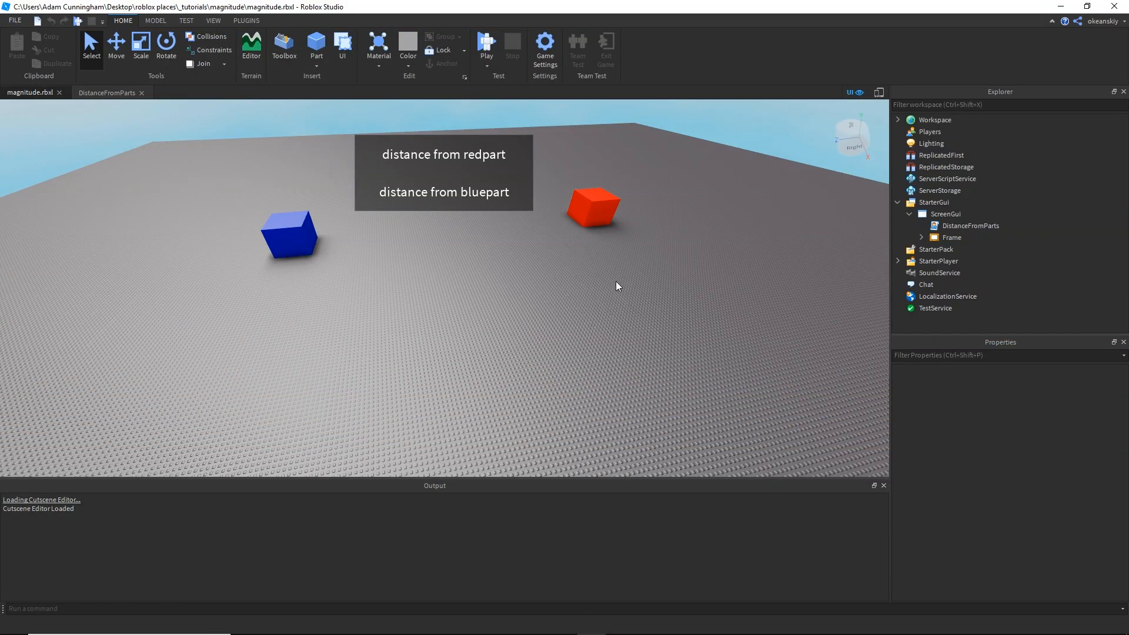
{"action": "mouse_move", "coordinate": [608, 285]}
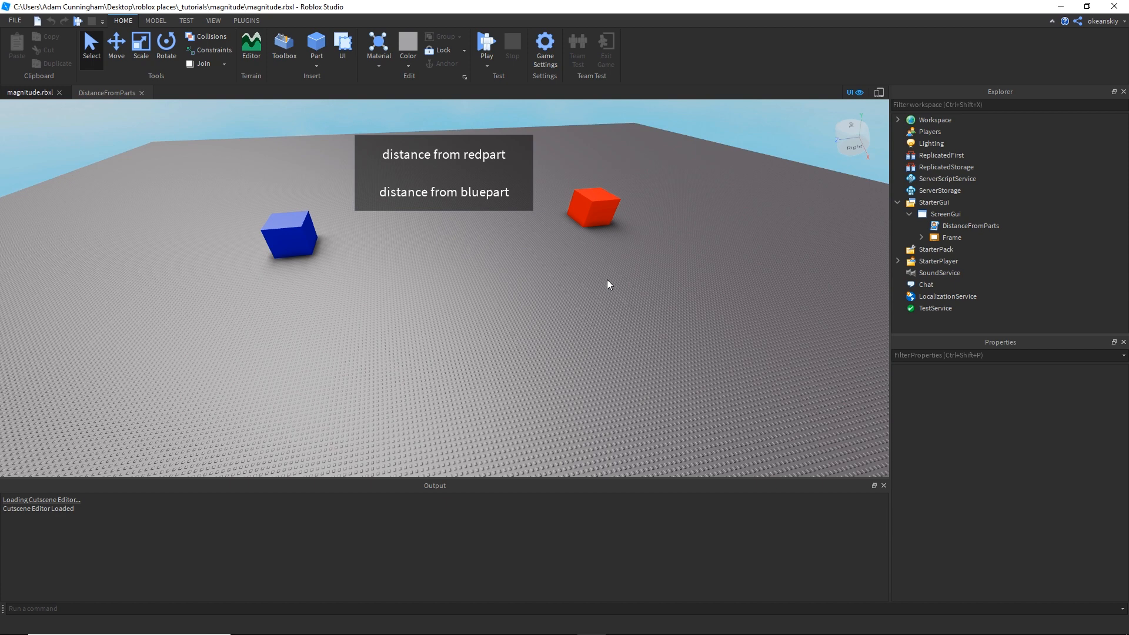
{"action": "mouse_move", "coordinate": [626, 291]}
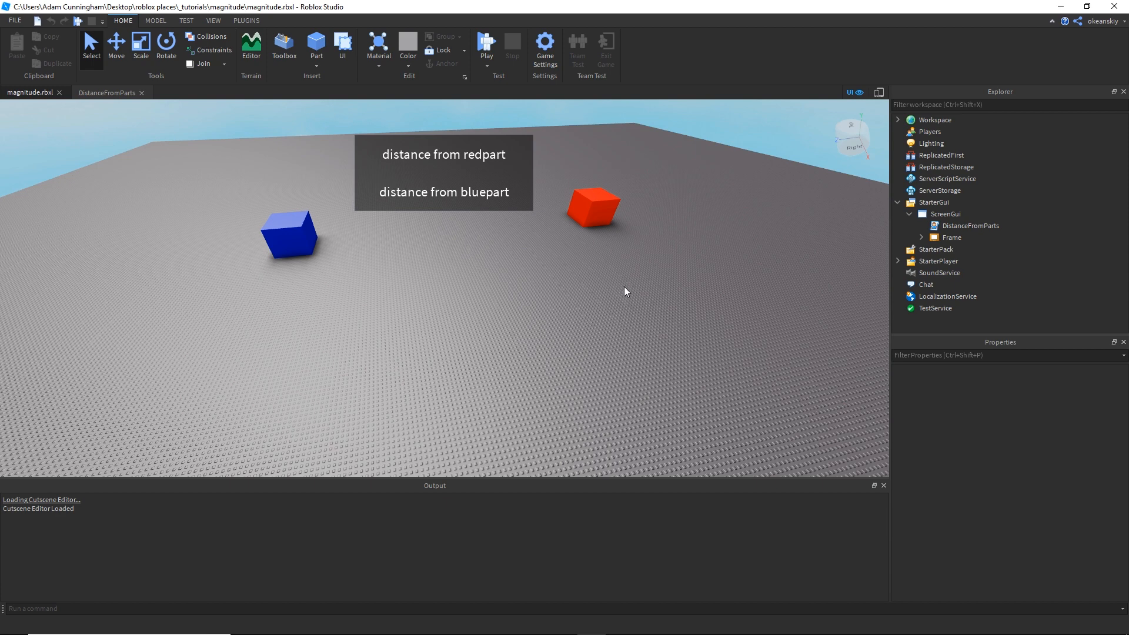
{"action": "mouse_move", "coordinate": [738, 210]}
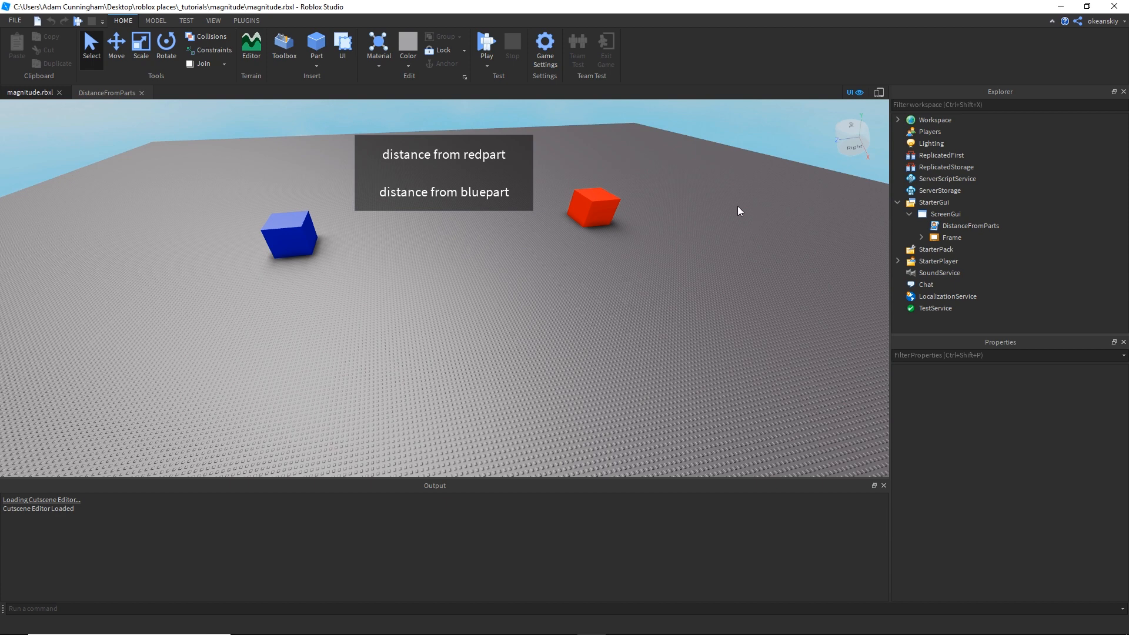
Inspect BluePart, RedPart and the BluePartDistance and RedPartDistance labels in Explorer.
{"action": "left_click", "coordinate": [898, 120]}
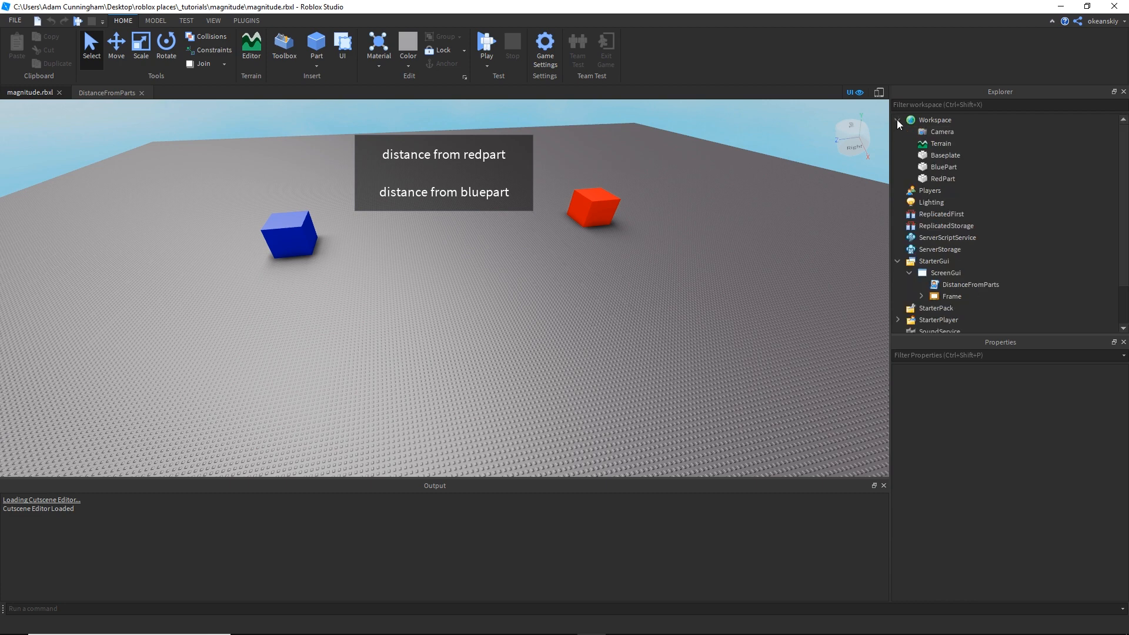
{"action": "left_click", "coordinate": [944, 167]}
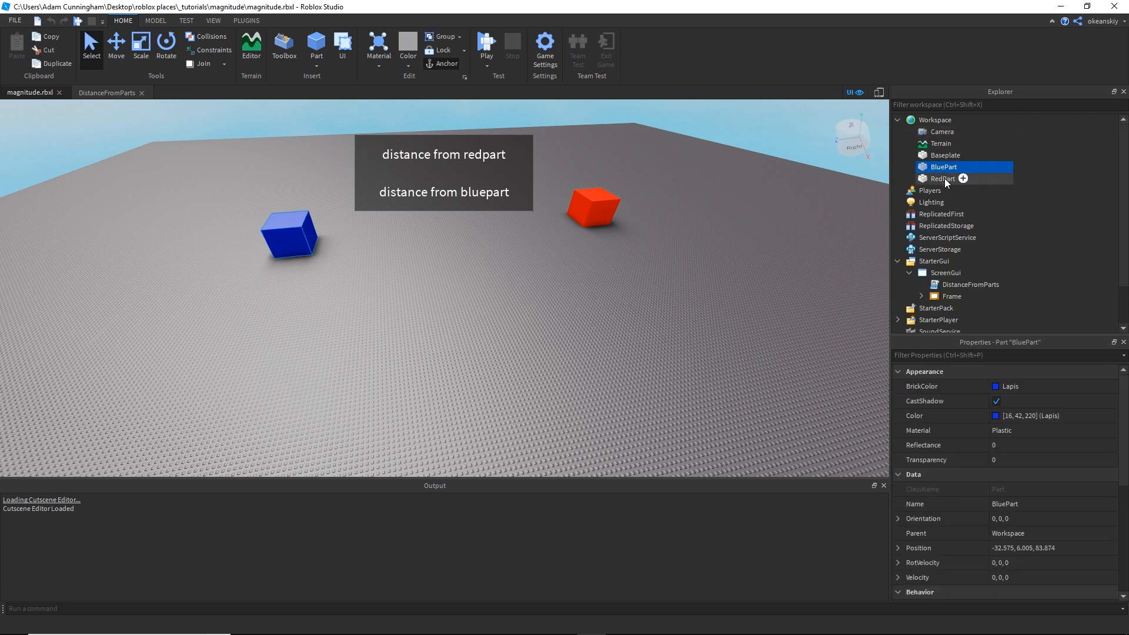
{"action": "left_click", "coordinate": [943, 179]}
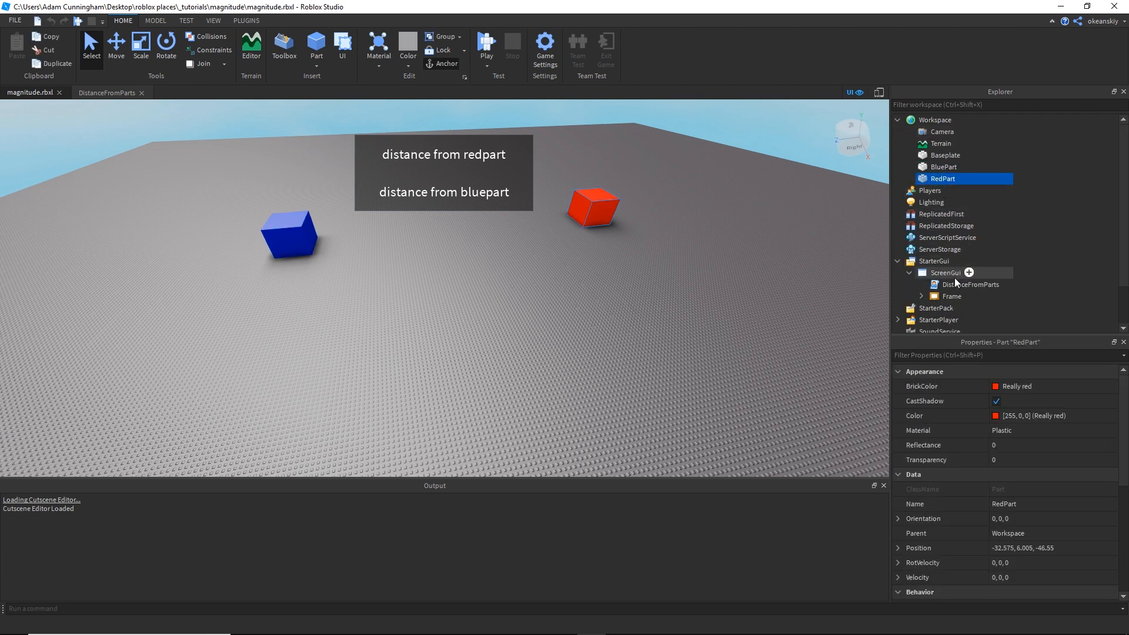
{"action": "left_click", "coordinate": [945, 272]}
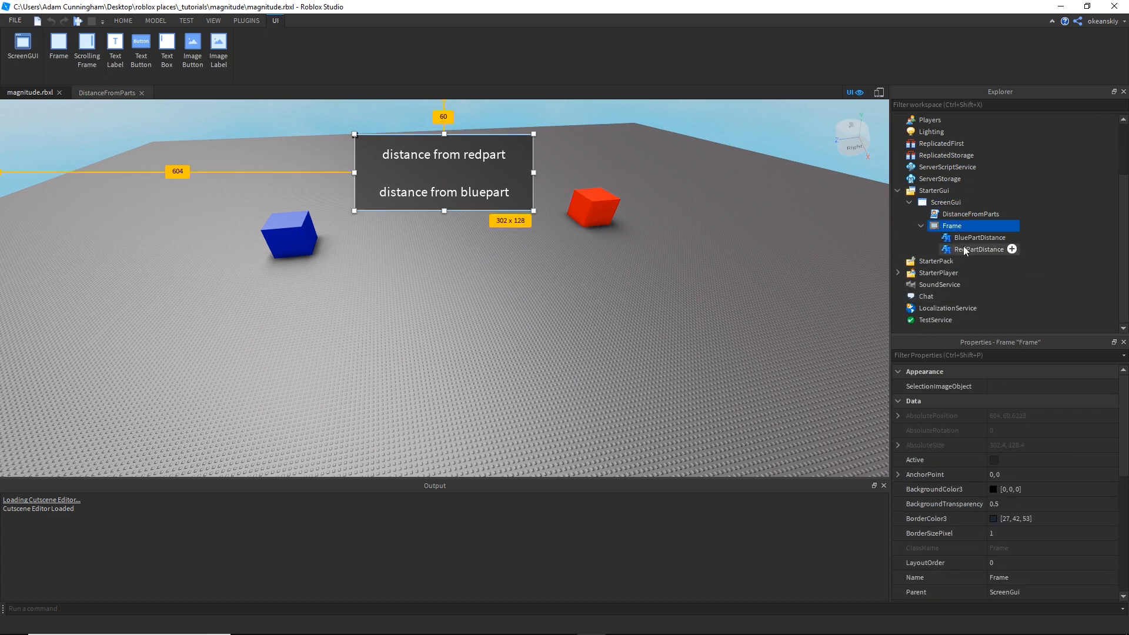
{"action": "left_click", "coordinate": [979, 237]}
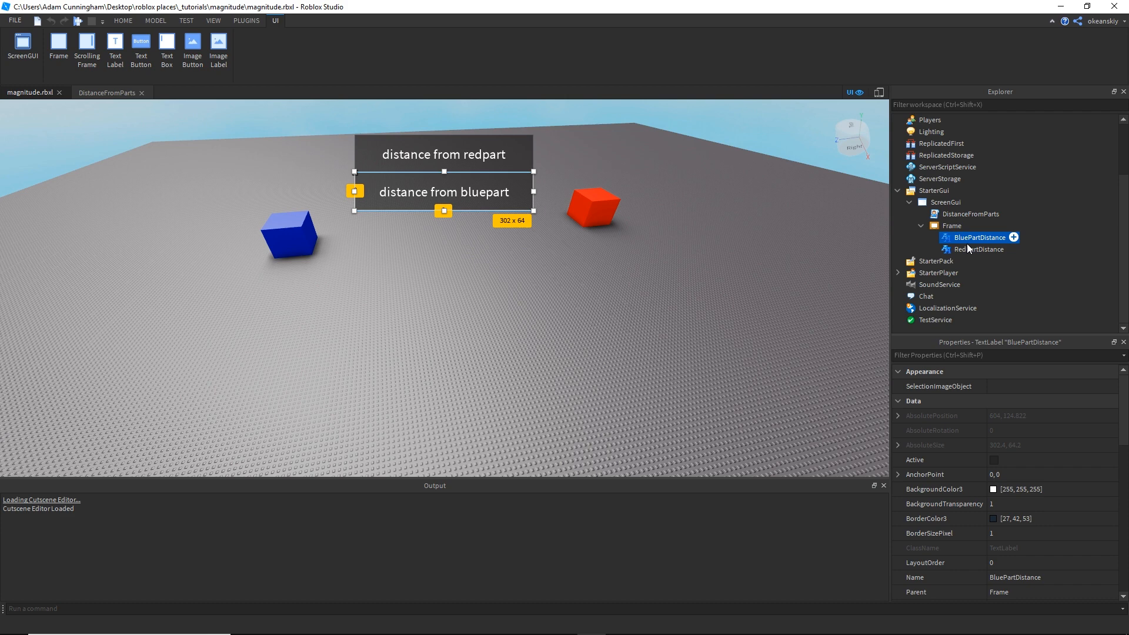
{"action": "left_click", "coordinate": [979, 250]}
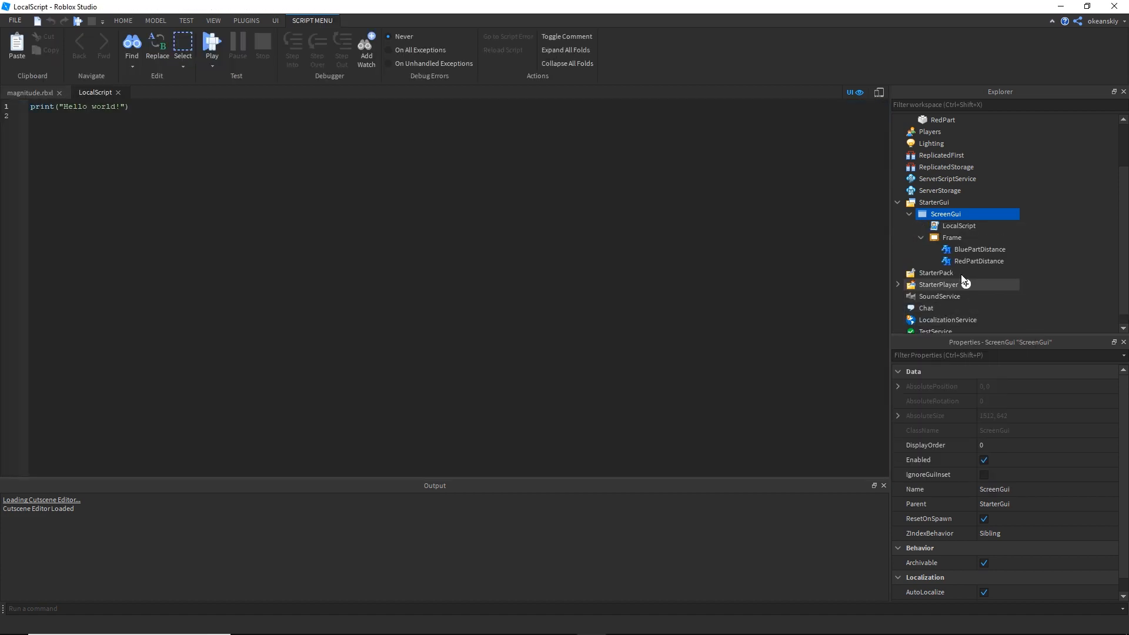
Add a 'get the player' comment and local player = game.Players.LocalPlayer.
{"action": "left_click", "coordinate": [958, 225]}
{"action": "type", "text": "DistanceFromParts"}
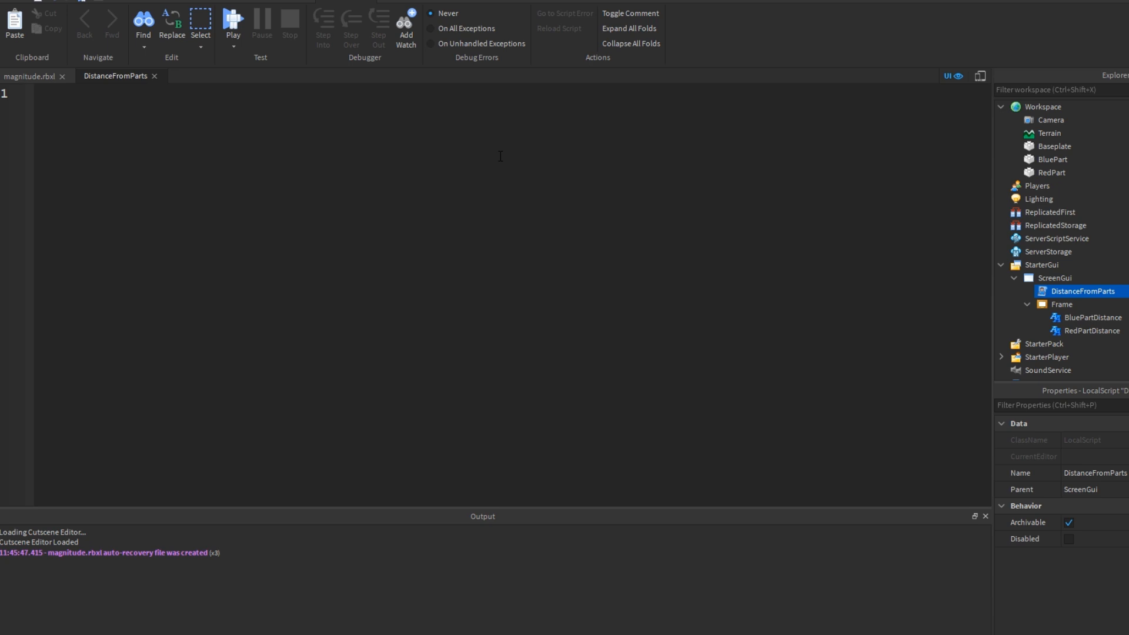
{"action": "type", "text": "-- get th"}
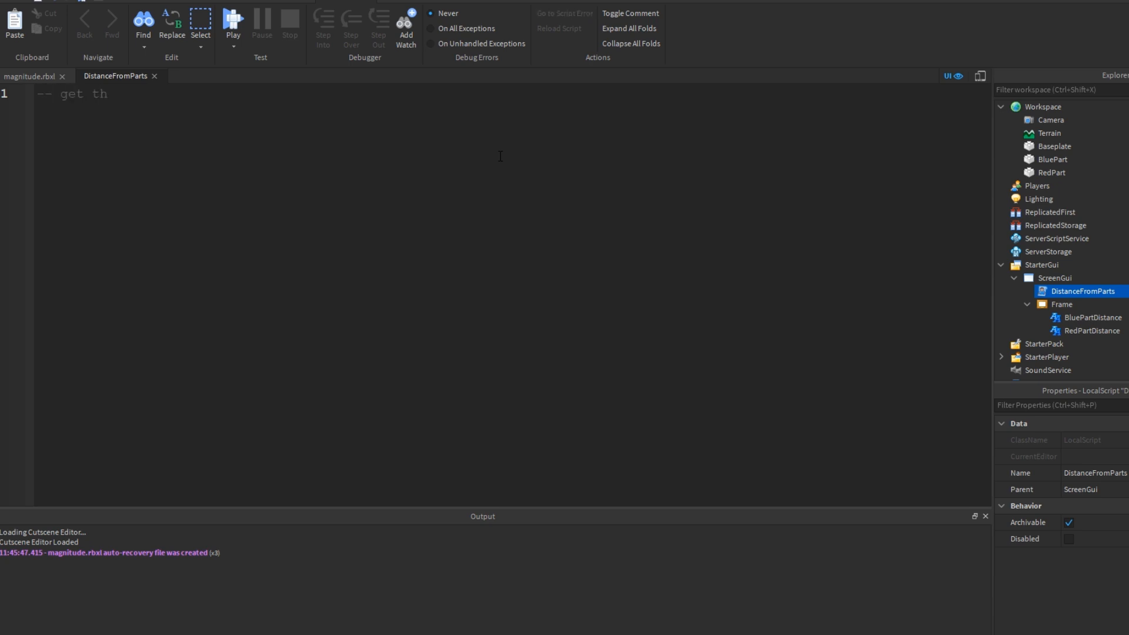
{"action": "type", "text": "e player"}
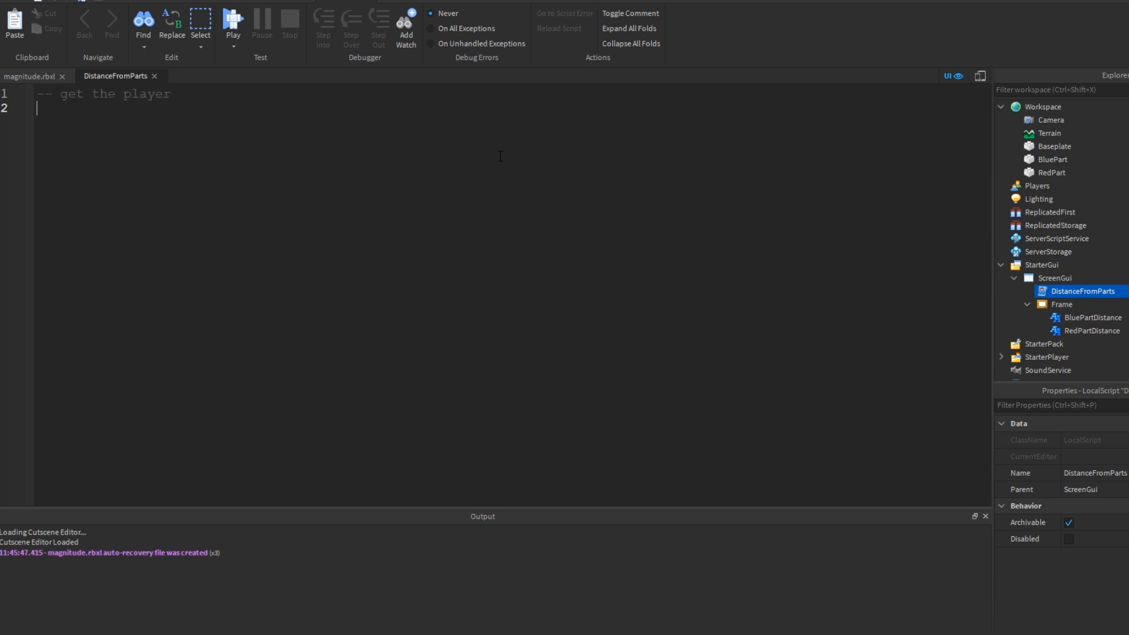
{"action": "type", "text": "game.Player"}
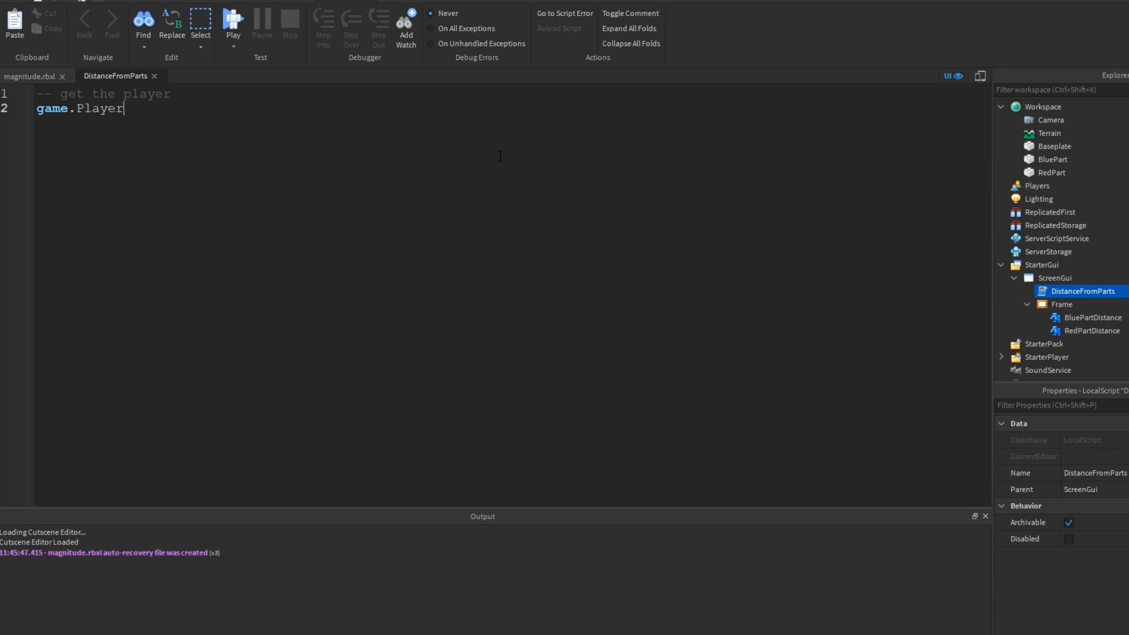
{"action": "type", "text": "local player ="}
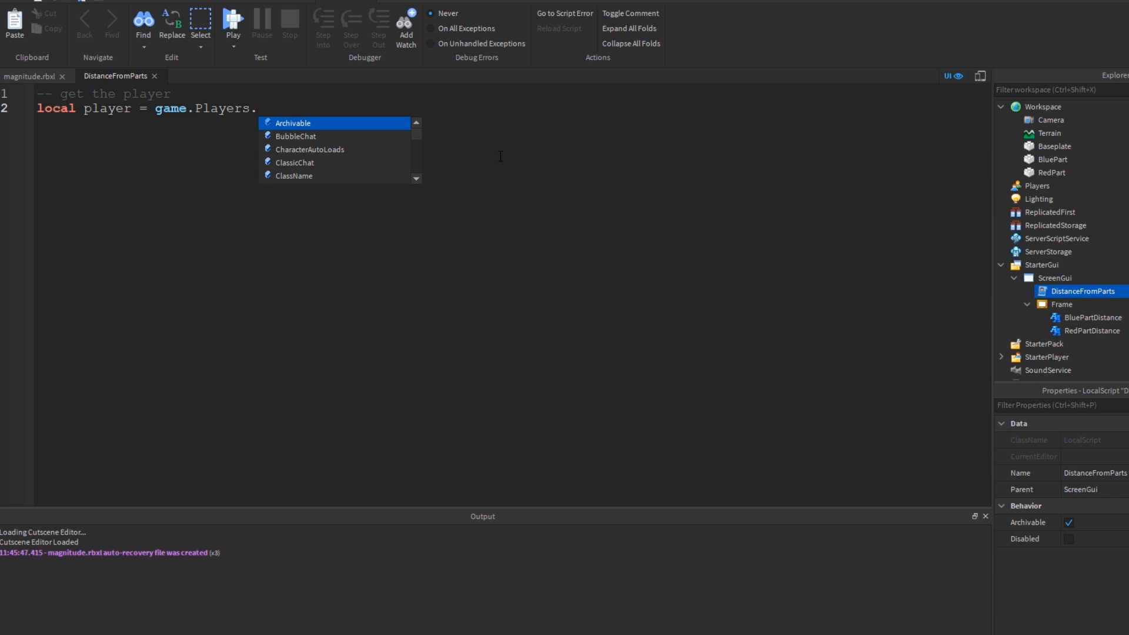
{"action": "type", "text": "LocalPlayer"}
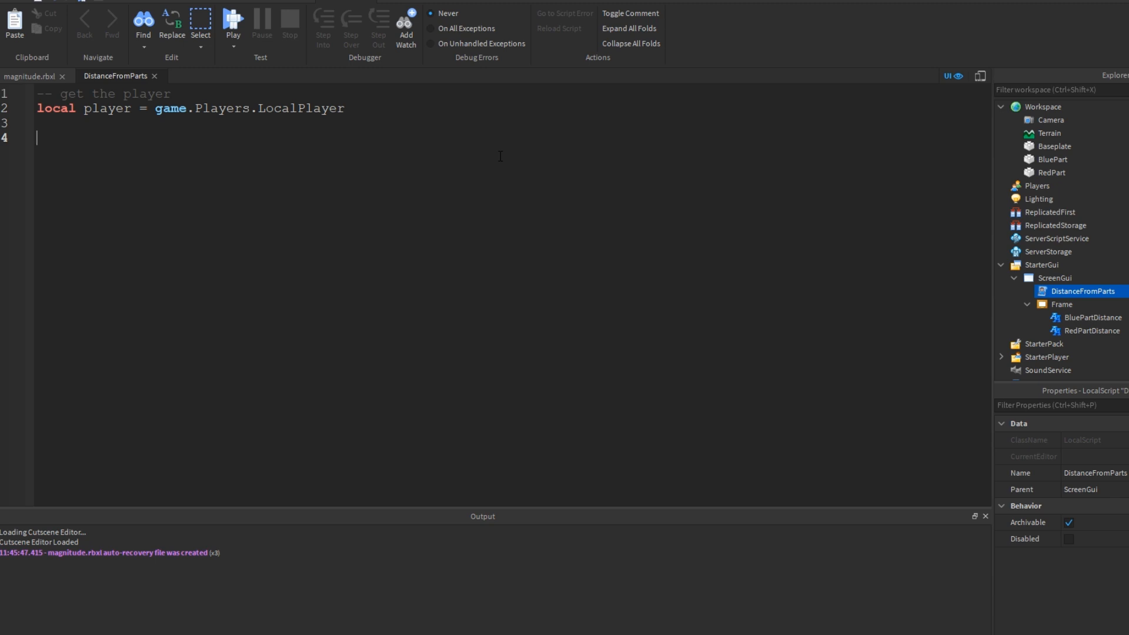
Add a comment and local runService = game:GetService("RunService").
{"action": "type", "text": "-- get run serv"}
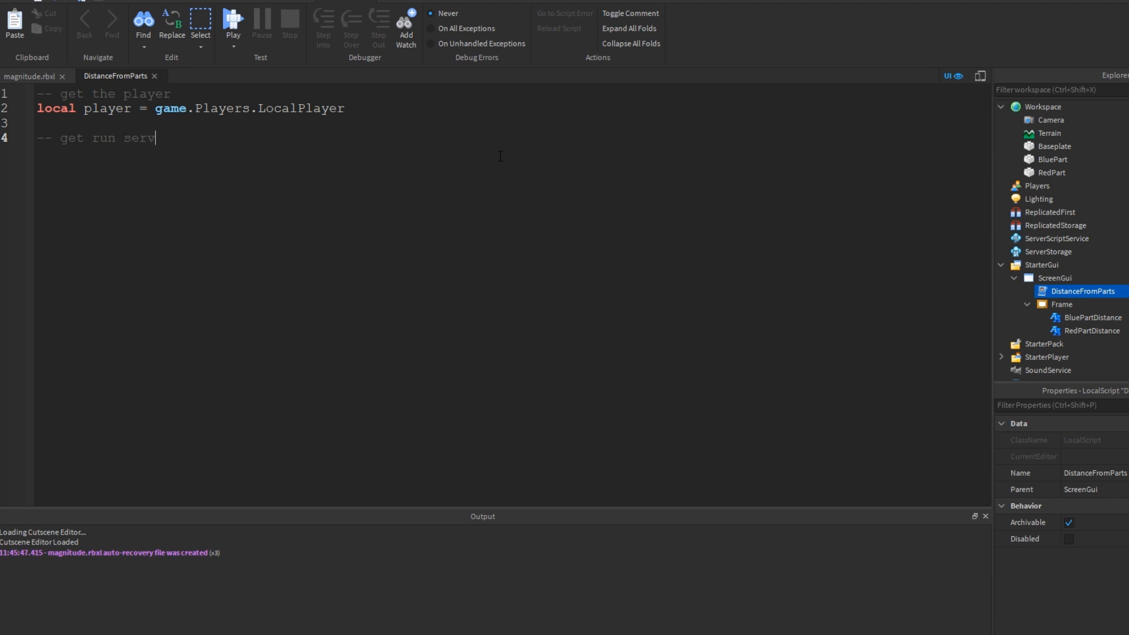
{"action": "type", "text": "ice"}
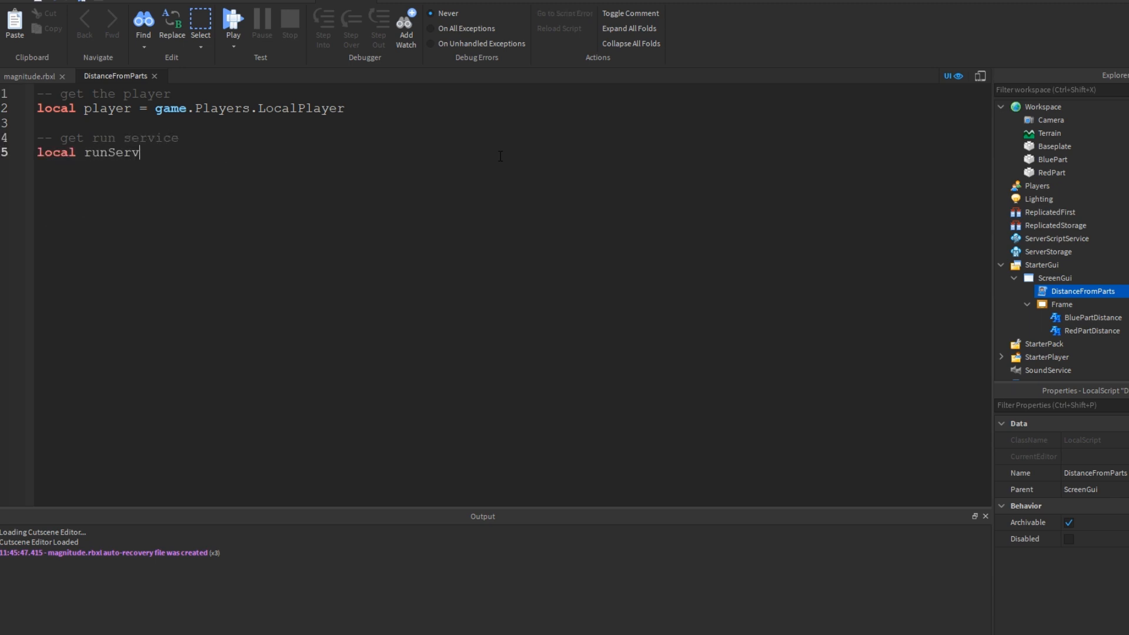
{"action": "type", "text": "ice = game:GetService("}
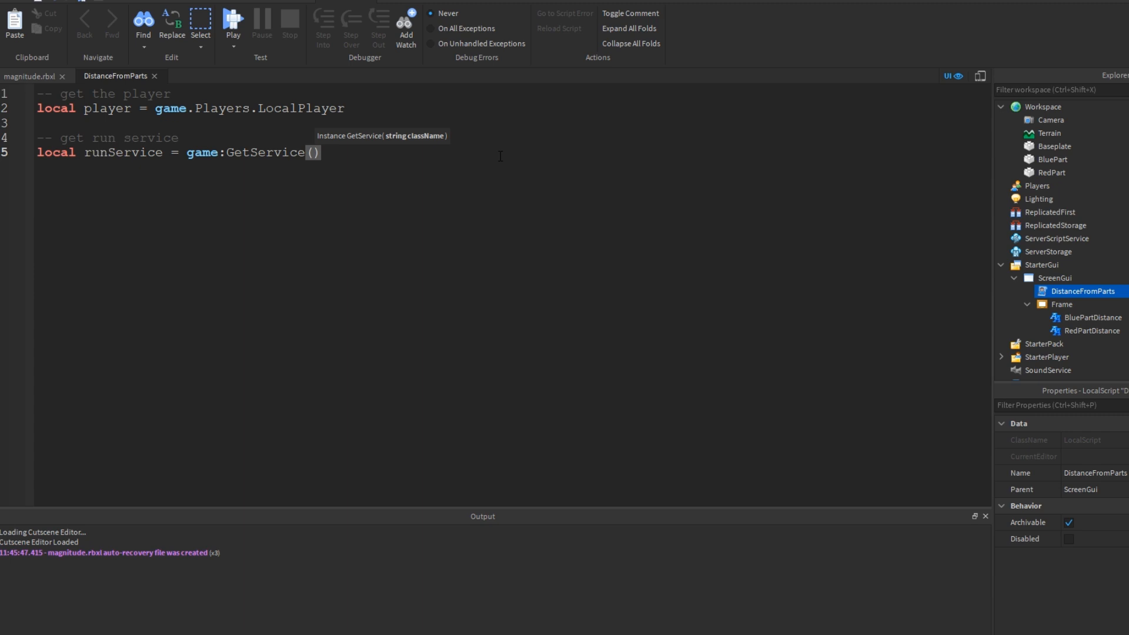
{"action": "type", "text": "\"RunService\""}
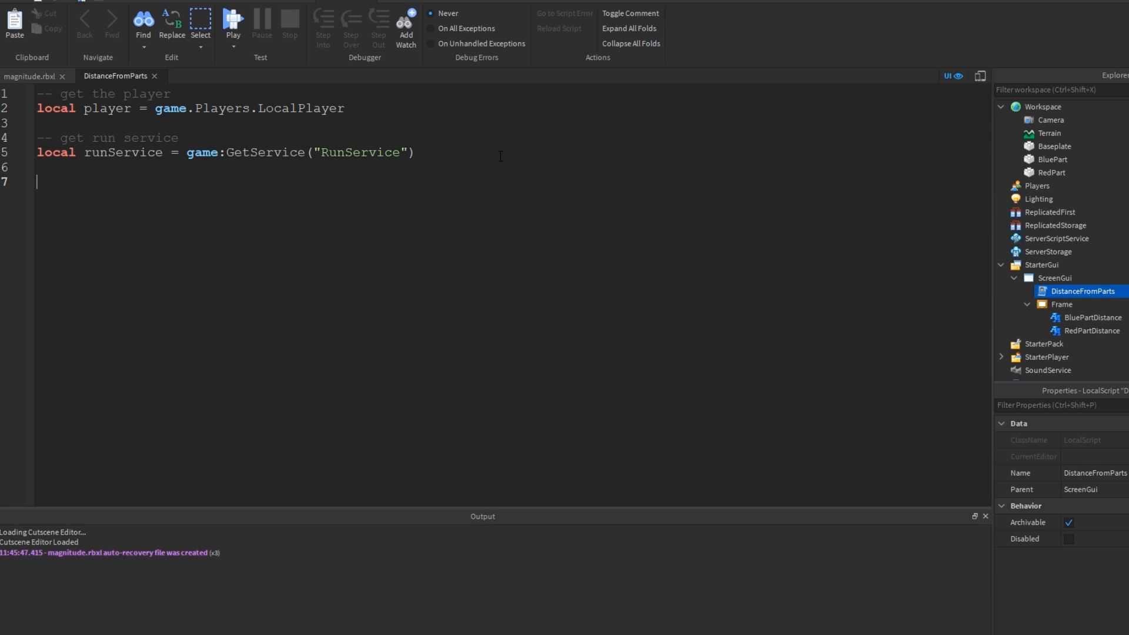
Add a 'get two parts in workspace' comment with redPart and bluePart variables from workspace.
{"action": "type", "text": "-- get two"}
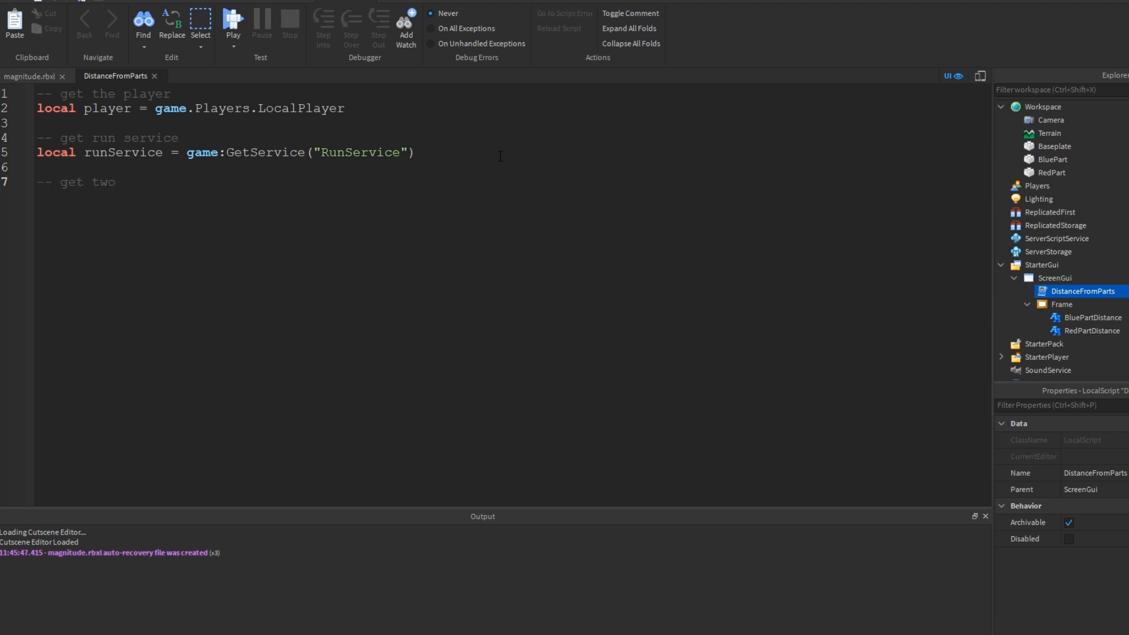
{"action": "type", "text": "parts in workspace"}
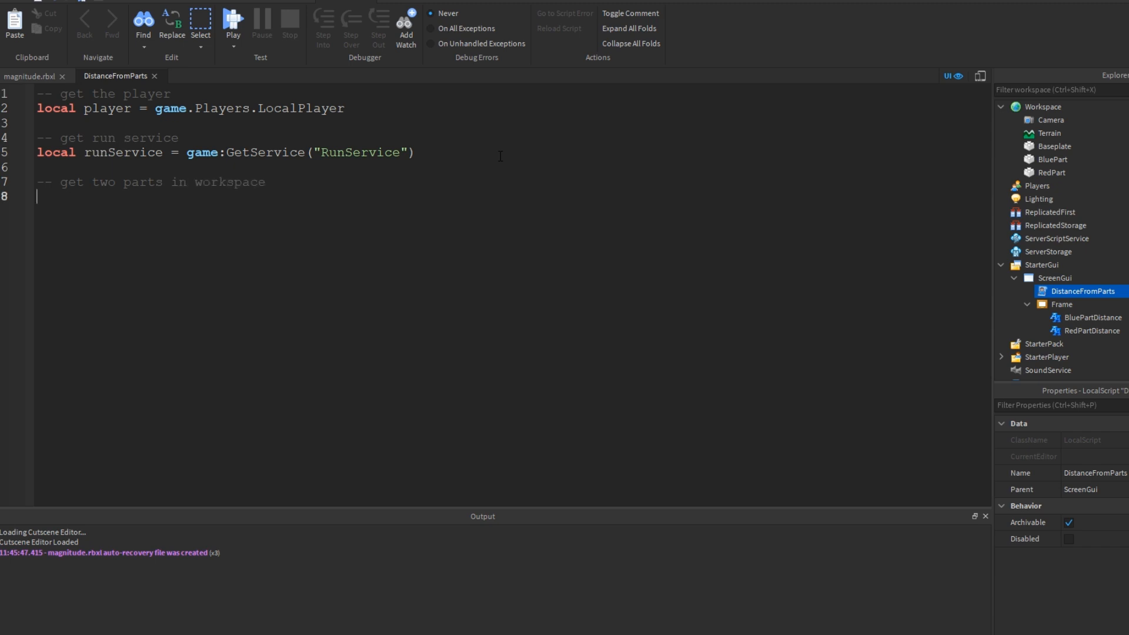
{"action": "type", "text": "local redPar"}
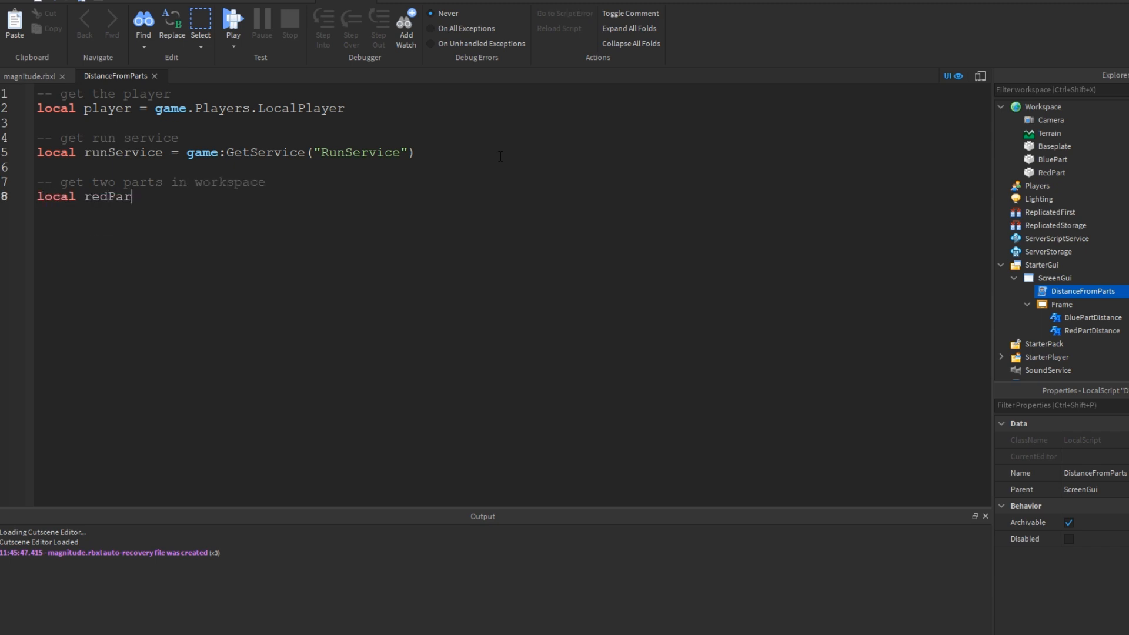
{"action": "type", "text": "= workspace.RedPart"}
{"action": "type", "text": "l"}
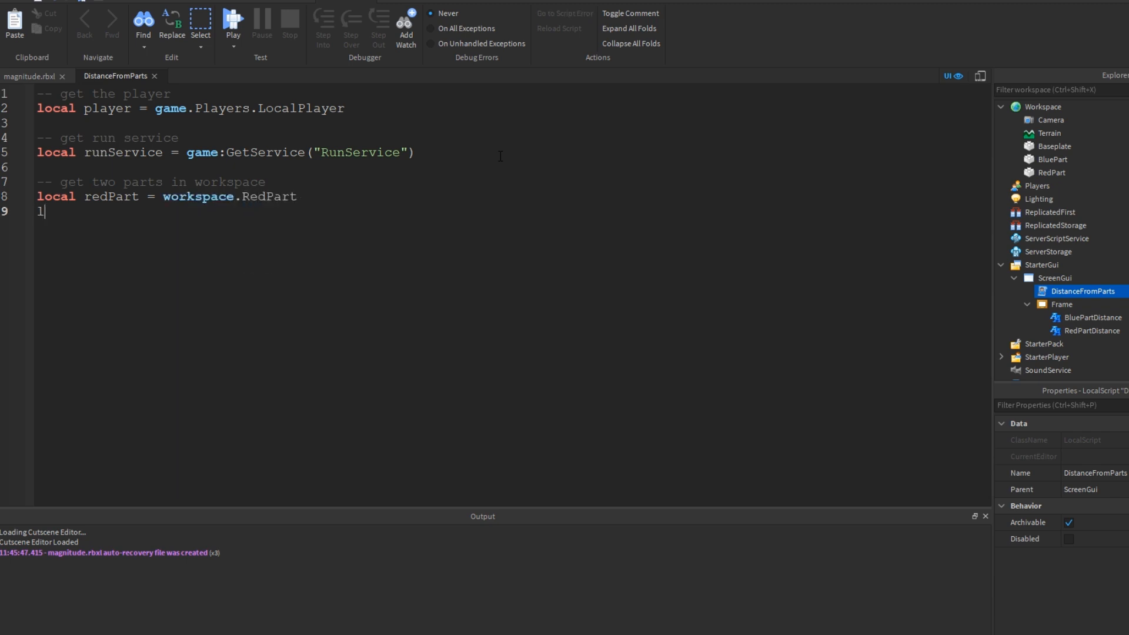
{"action": "type", "text": "ocal bluePart = workspace.BluePart"}
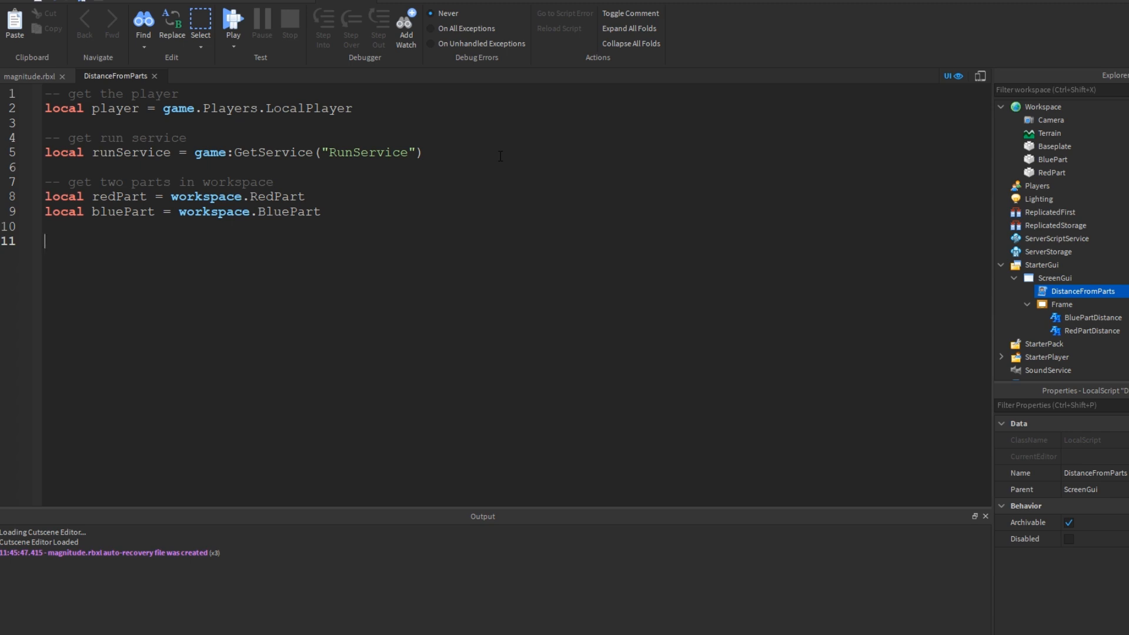
Add a text labels comment with redLabel and blueLable from script.Parent.Frame.
{"action": "type", "text": "-- get the t"}
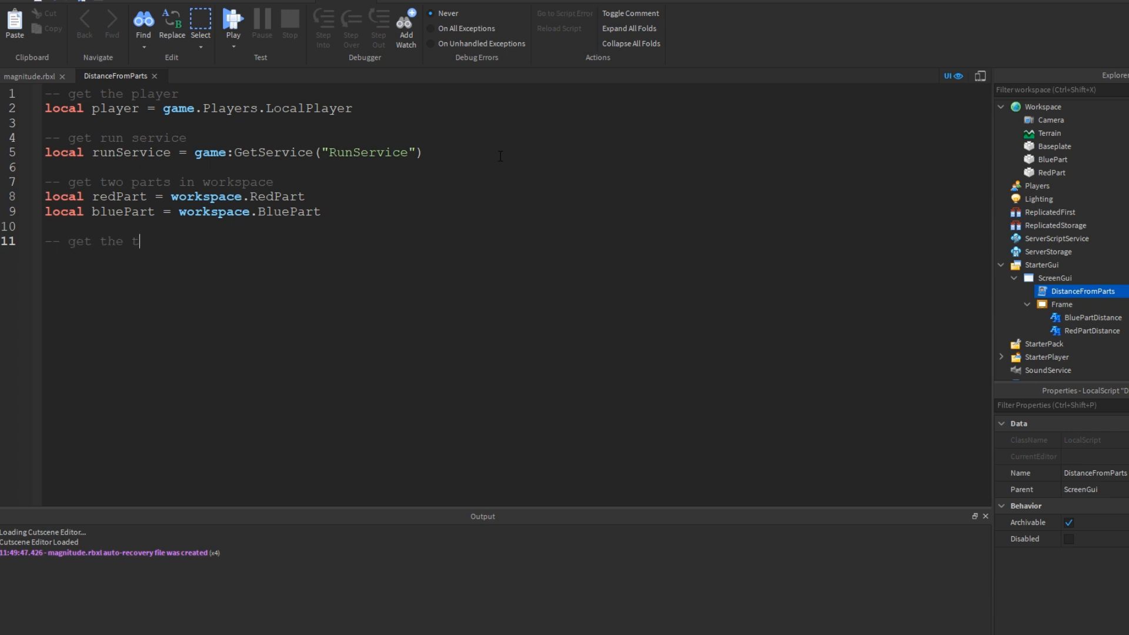
{"action": "type", "text": "wo text labe"}
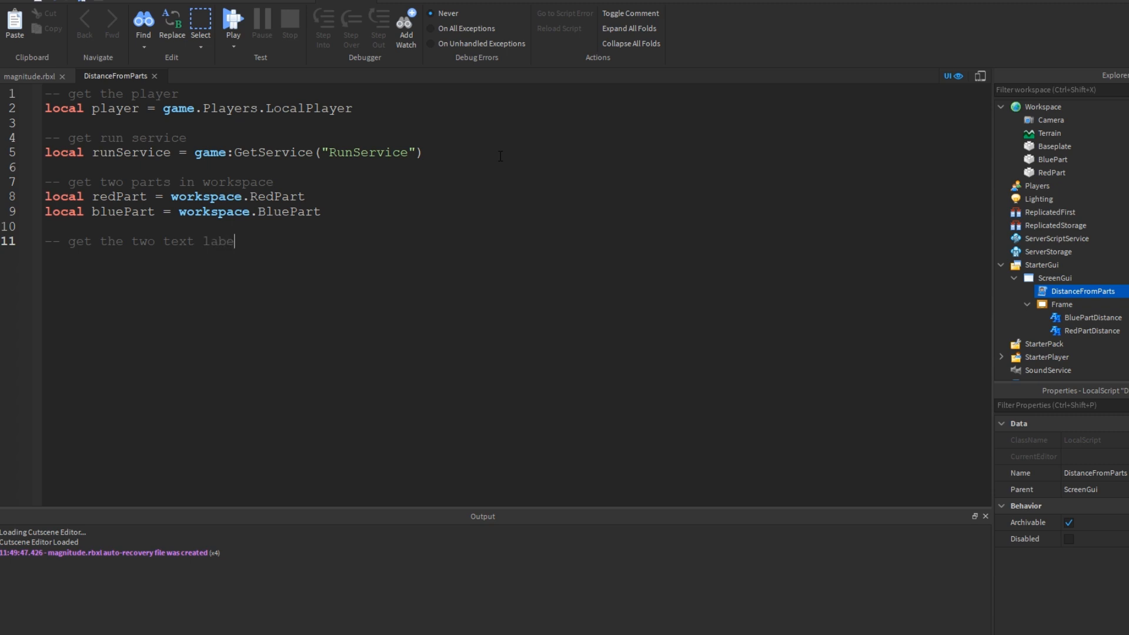
{"action": "type", "text": "ls"}
{"action": "type", "text": "local"}
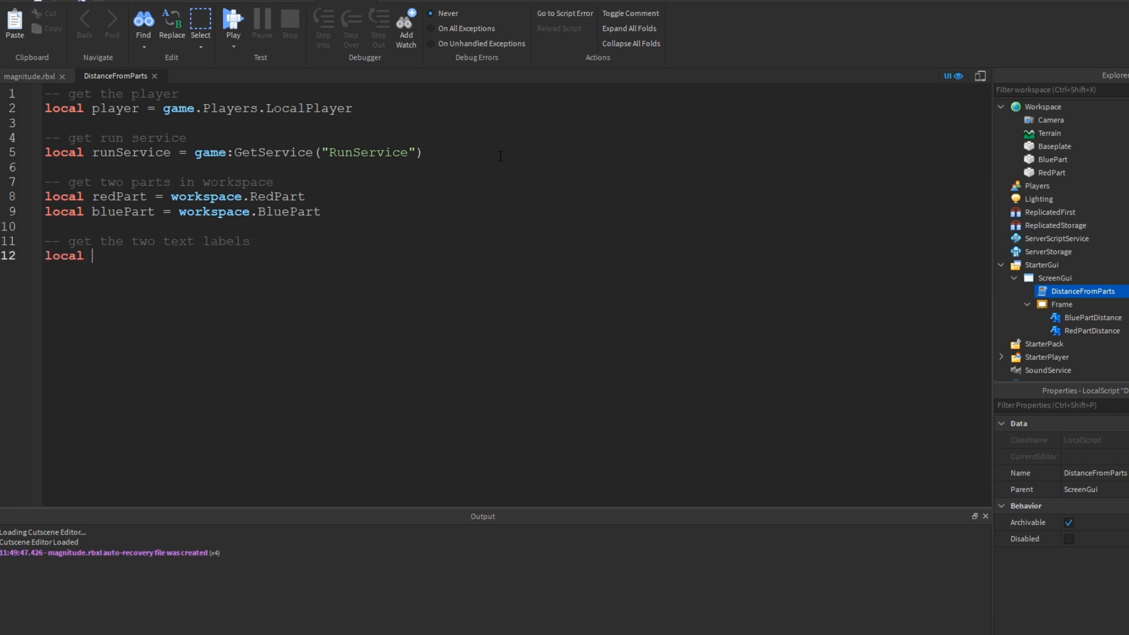
{"action": "type", "text": "redLabel = script."}
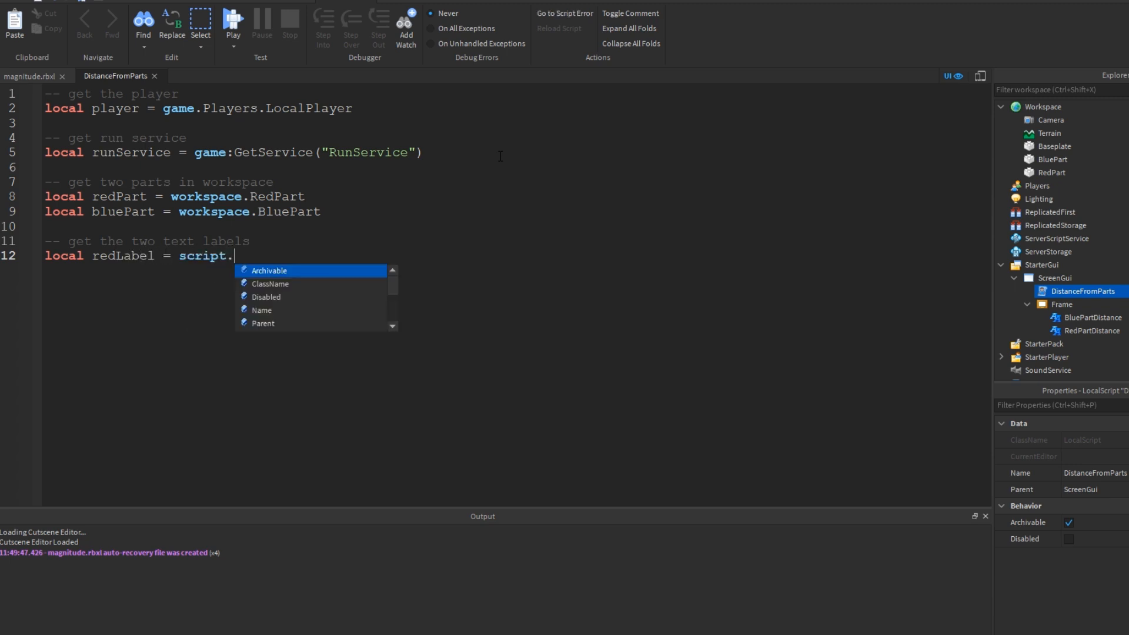
{"action": "type", "text": "Parent.Frame.RedPartDistance"}
{"action": "type", "text": "local blueLable ="}
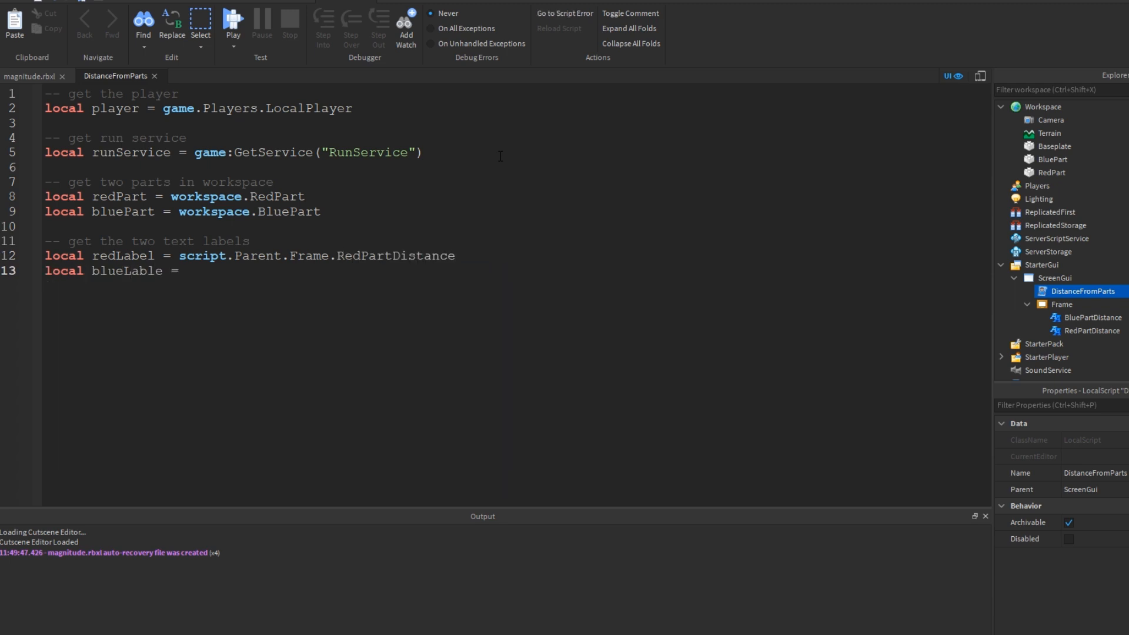
{"action": "type", "text": "script.Parent.Frame.BluePartDistance"}
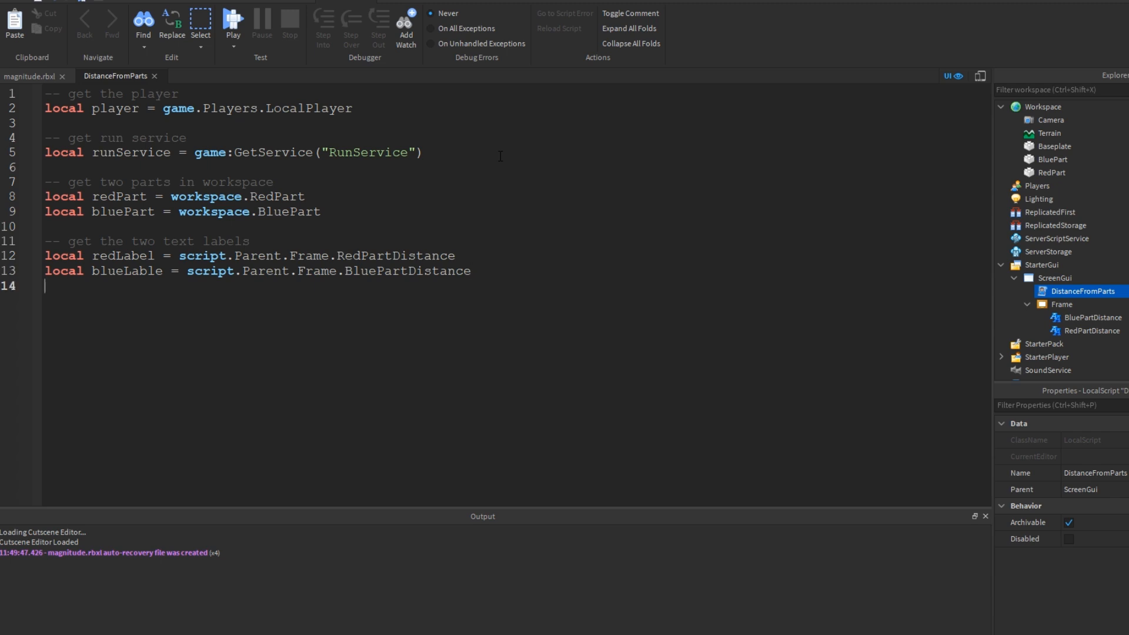
Add a runService.RenderStepped:Connect(function() block and rename blueLable to blueLabel.
{"action": "key", "text": "enter"}
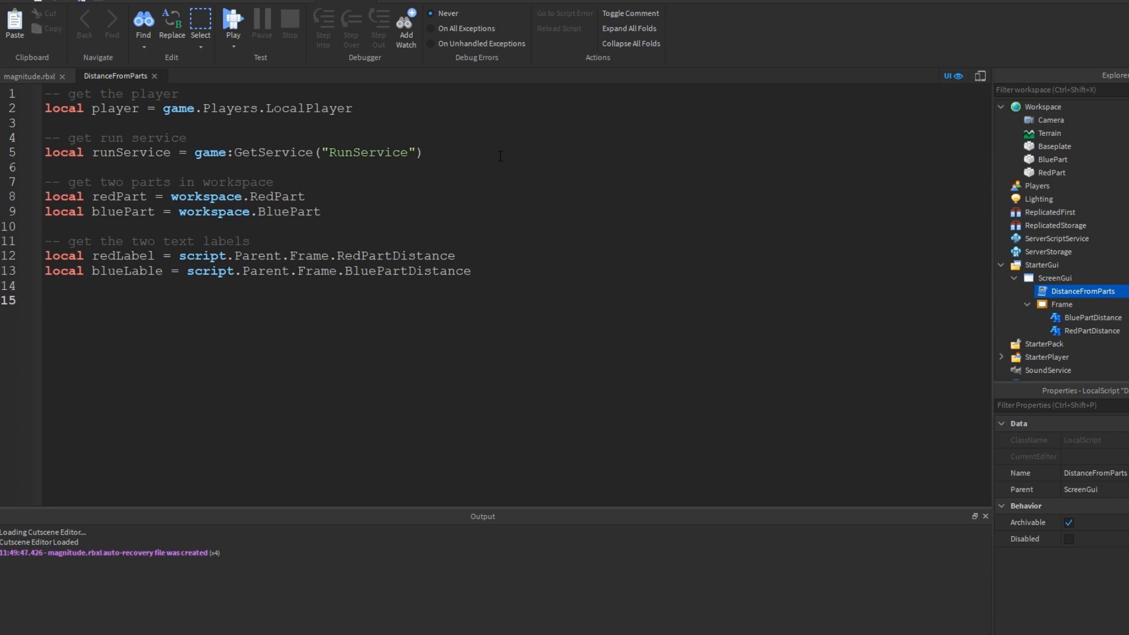
{"action": "type", "text": "runService"}
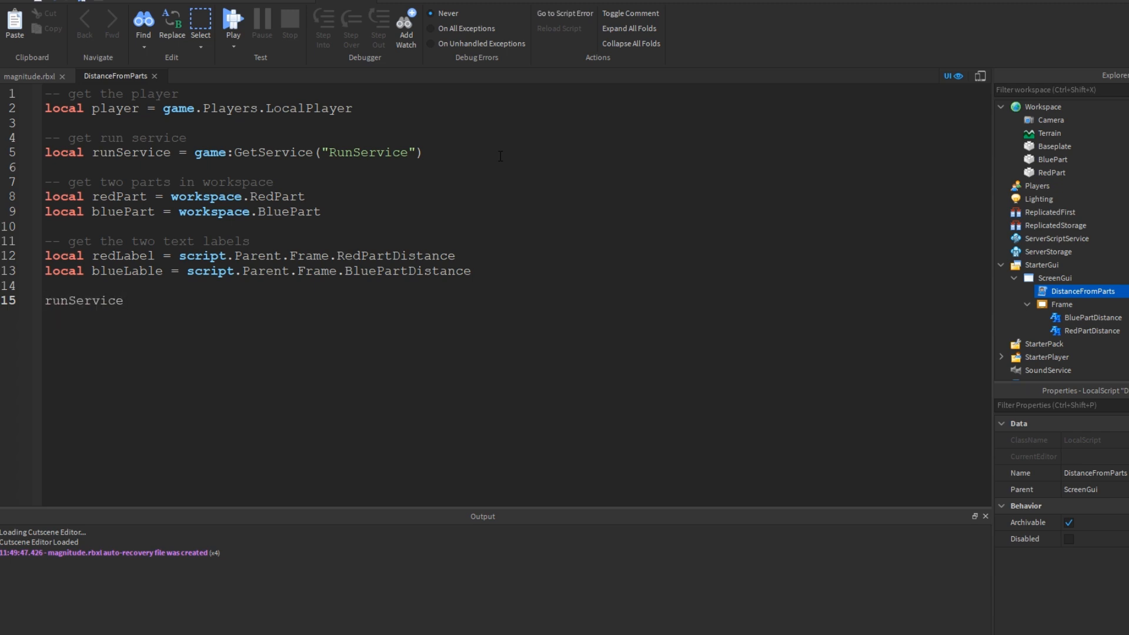
{"action": "type", "text": ".RenderStepped"}
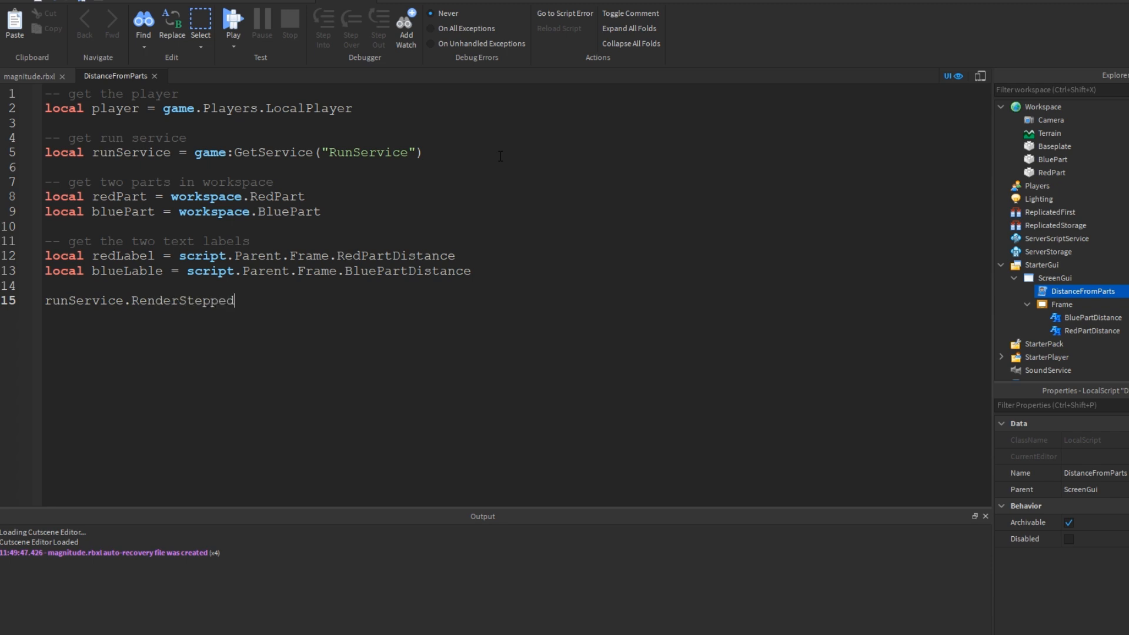
{"action": "type", "text": ":Connec"}
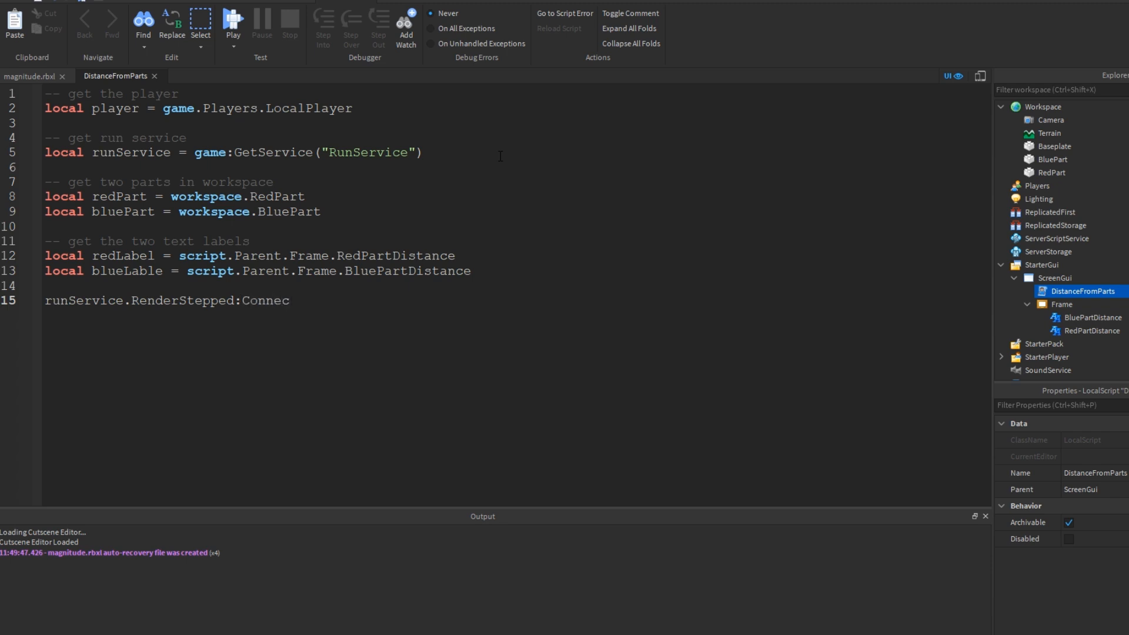
{"action": "type", "text": "t(function"}
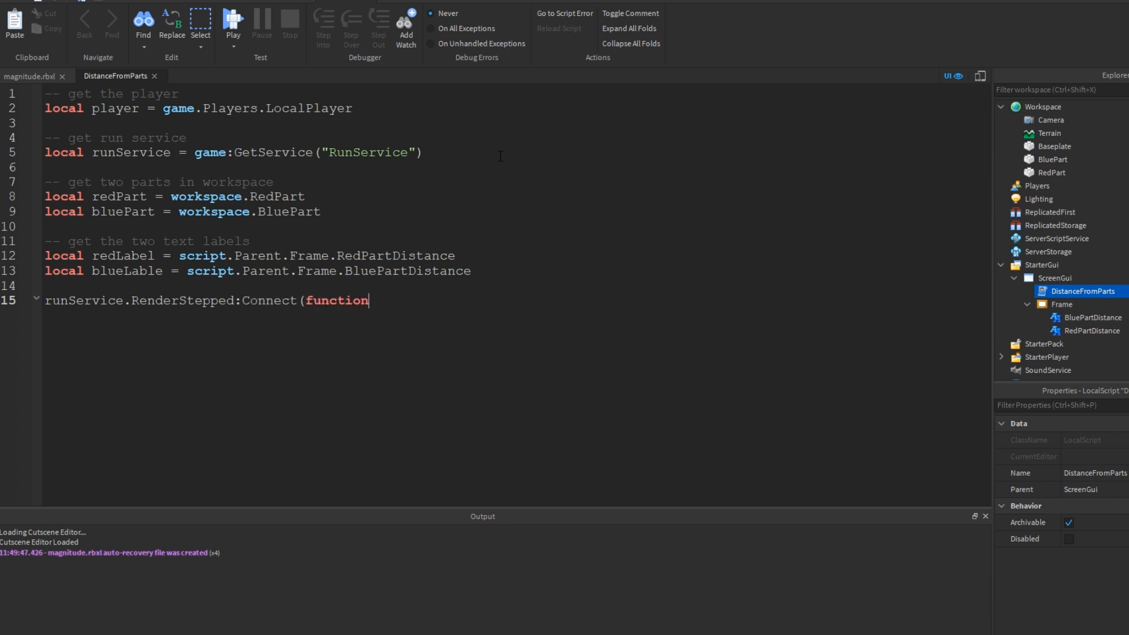
{"action": "type", "text": "()"}
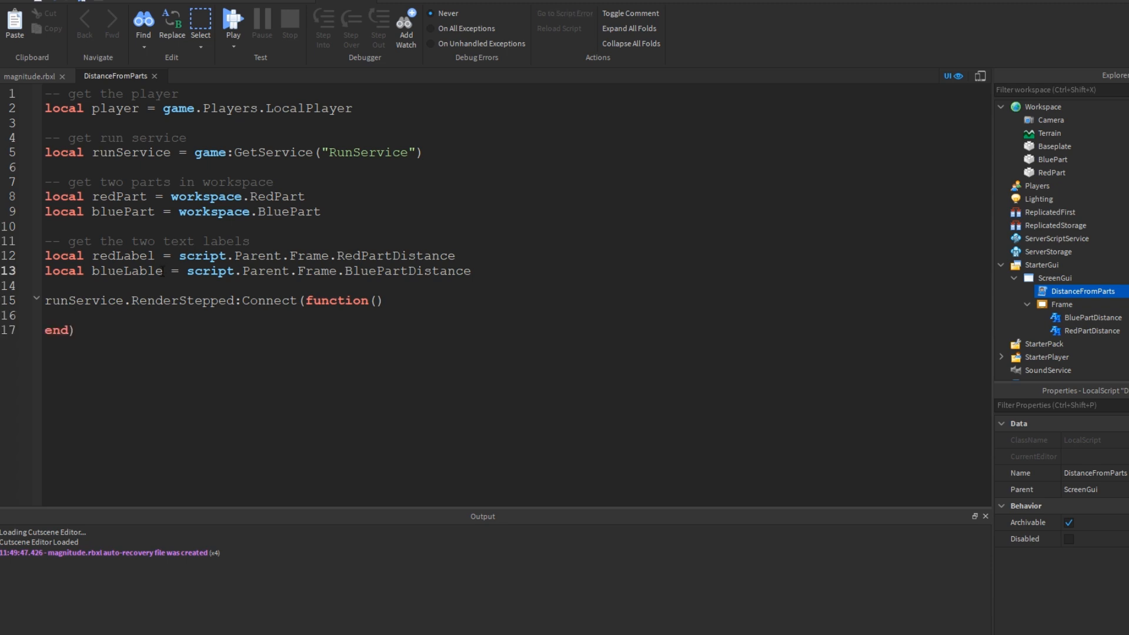
{"action": "type", "text": "blueLabel"}
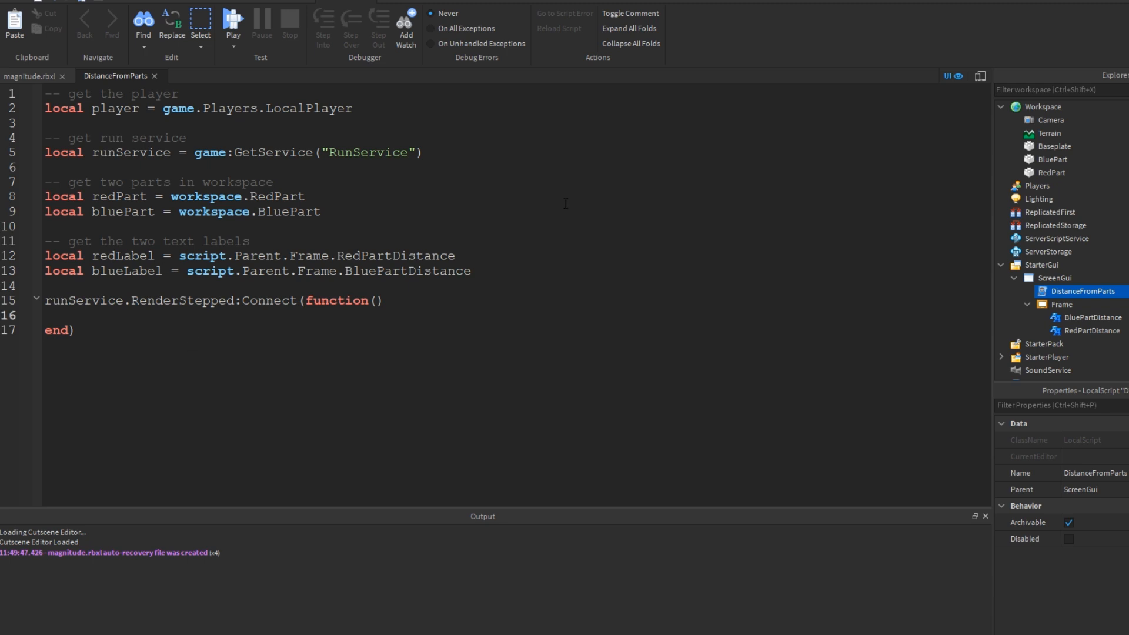
Set redLabel.Text to "Red Part is " .. 0 .. " studs away".
{"action": "type", "text": "redLabel."}
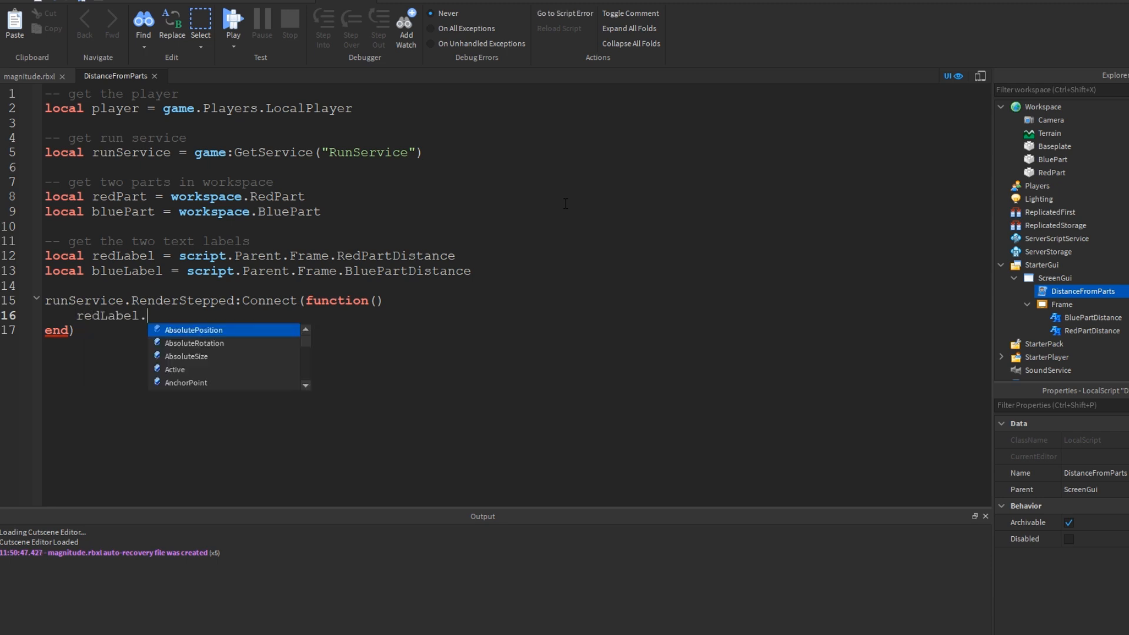
{"action": "type", "text": "Text"}
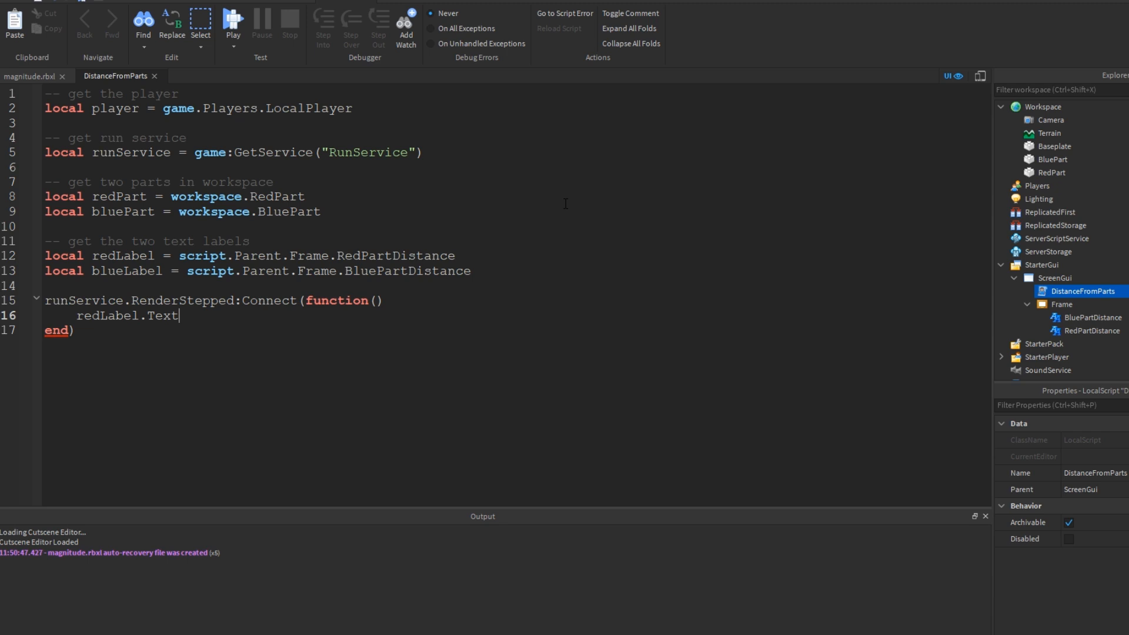
{"action": "type", "text": "="}
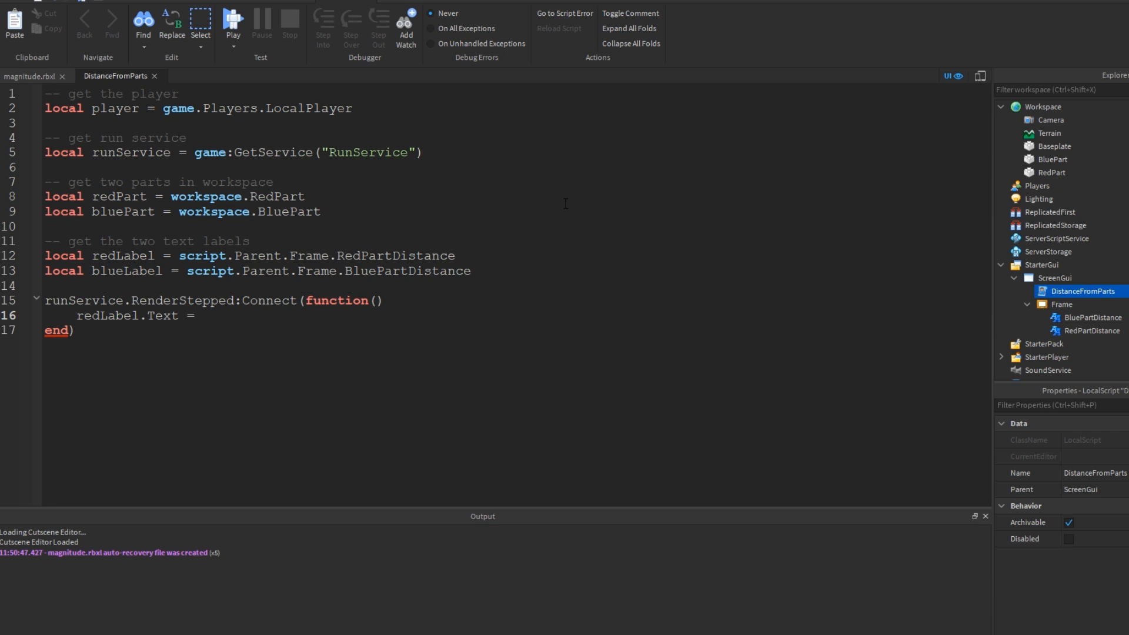
{"action": "type", "text": "\"\""}
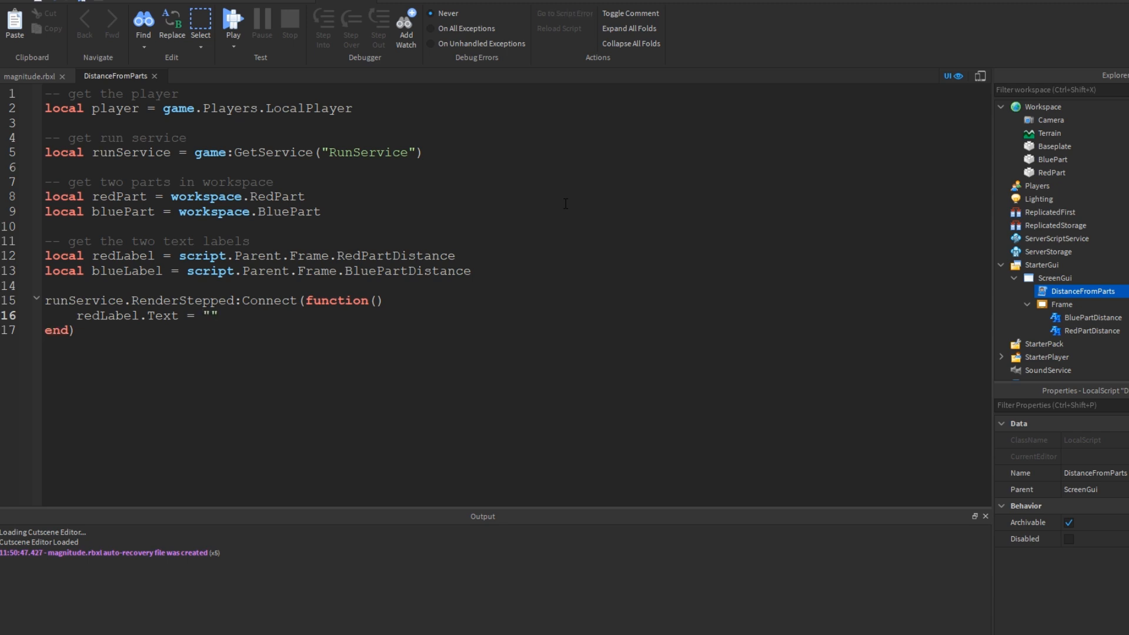
{"action": "left_click", "coordinate": [218, 315]}
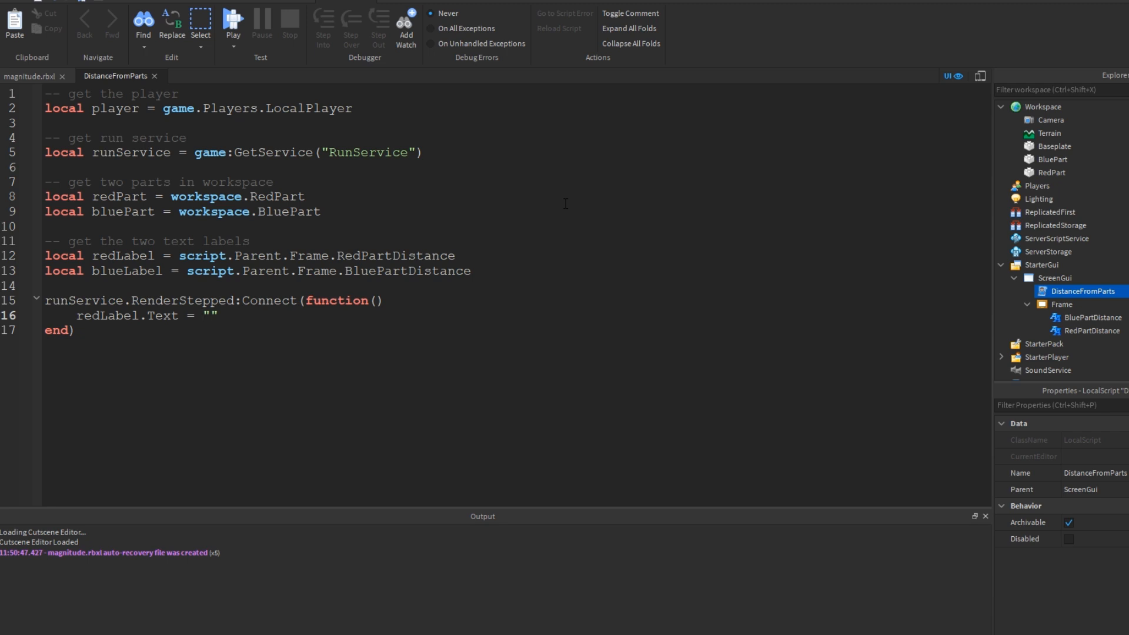
{"action": "type", "text": "Red Part is"}
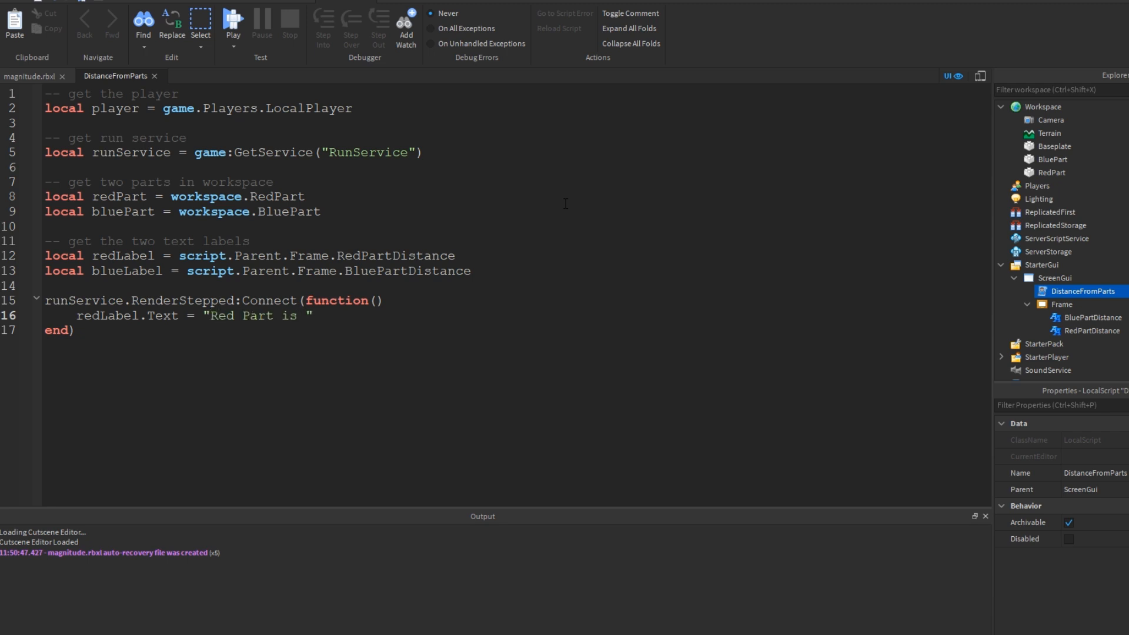
{"action": "type", "text": ".."}
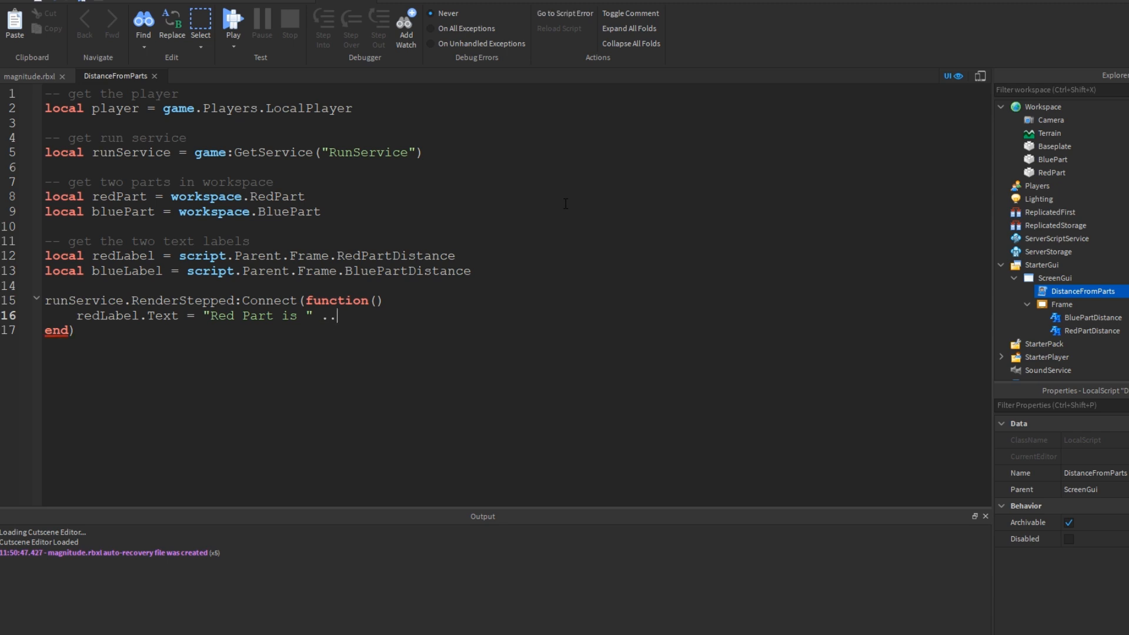
{"action": "type", "text": "0"}
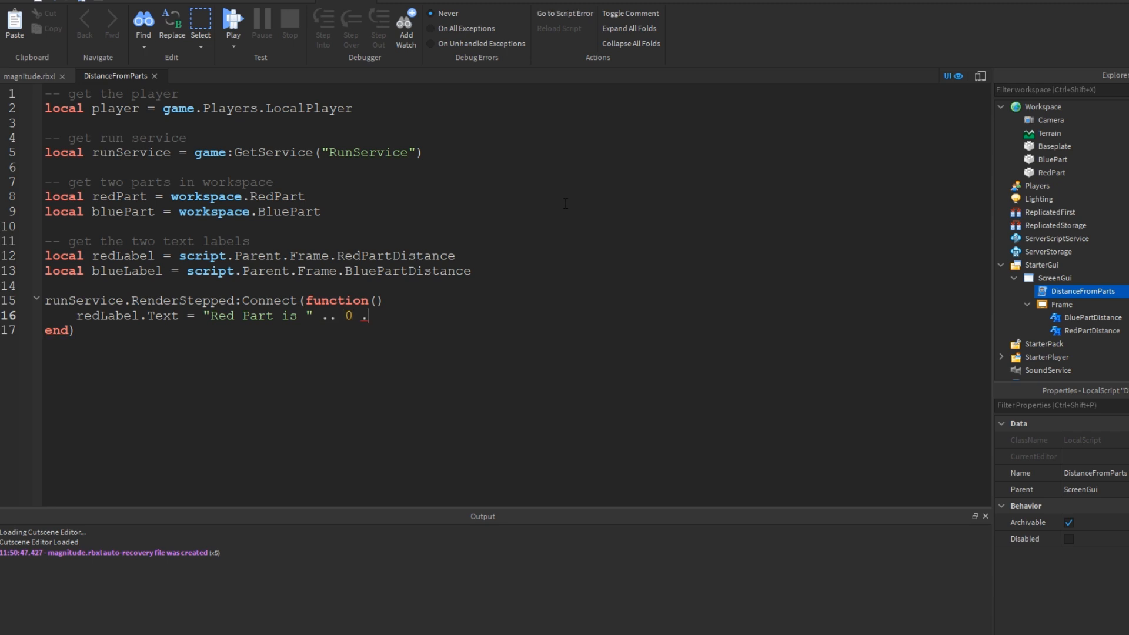
{"action": "type", "text": ". \""}
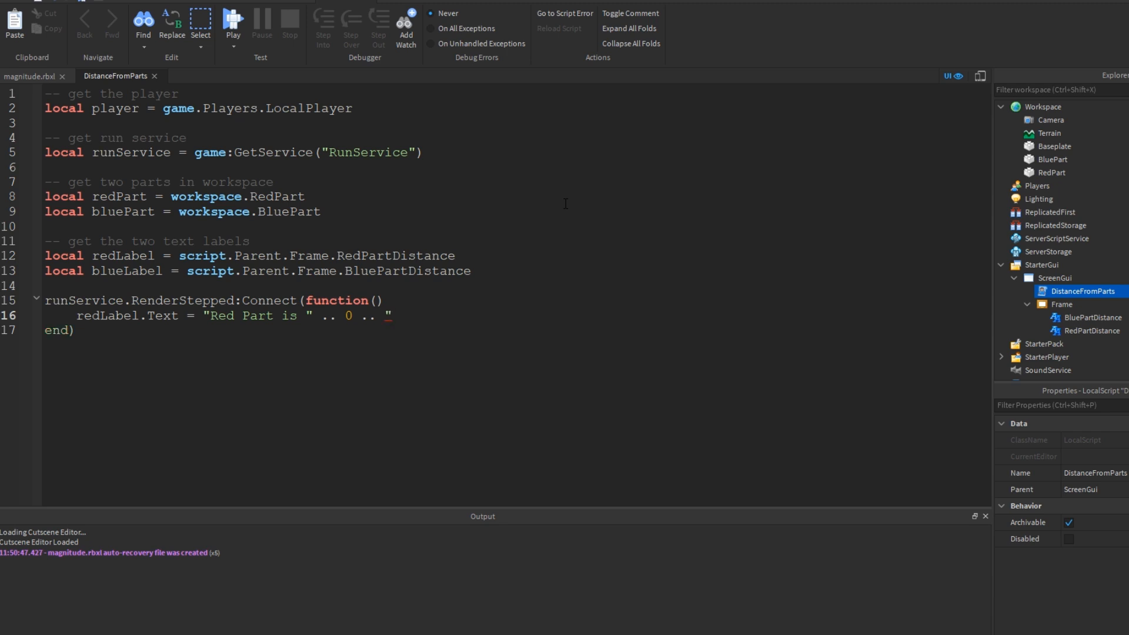
{"action": "type", "text": "studs"}
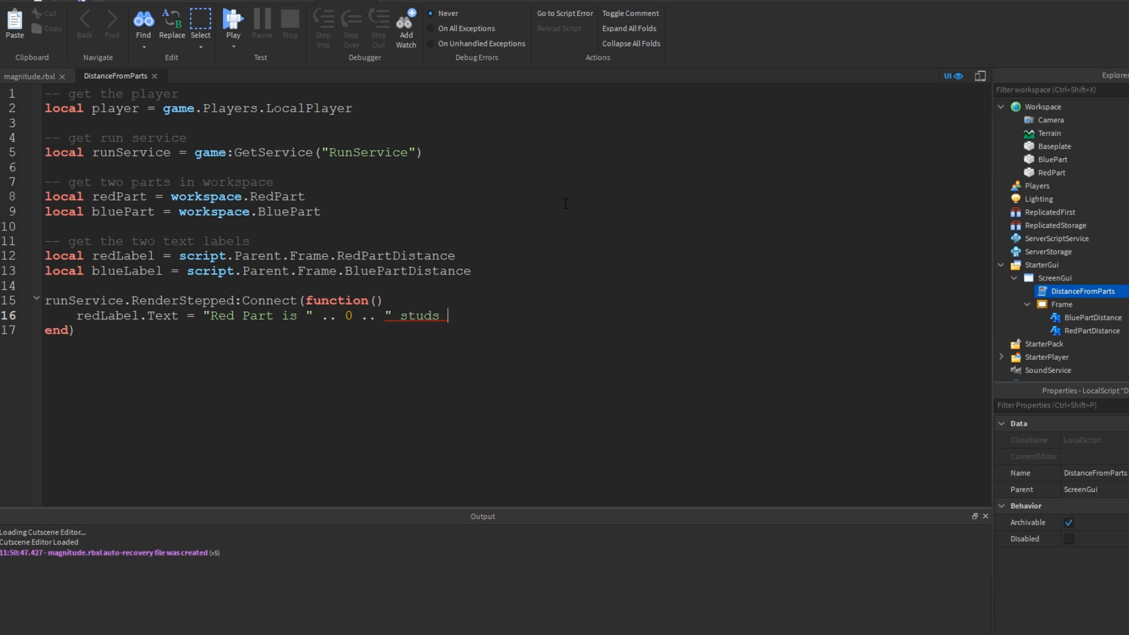
{"action": "type", "text": "away\""}
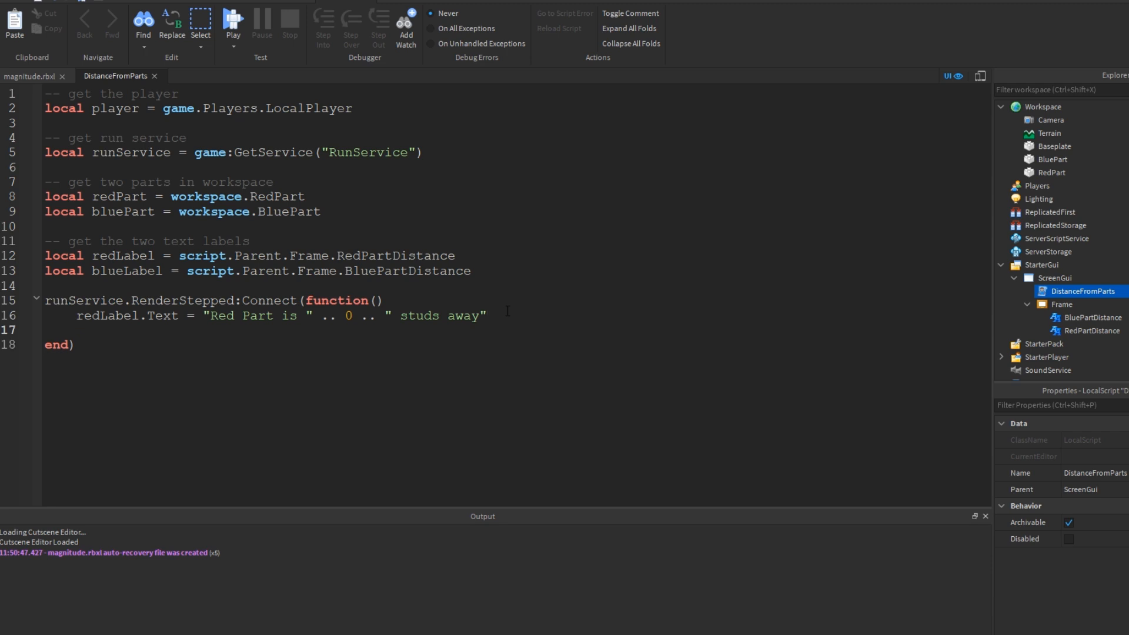
Set blueLabel.Text to the matching Blue Part '0 studs away' text.
{"action": "type", "text": "blueLabel"}
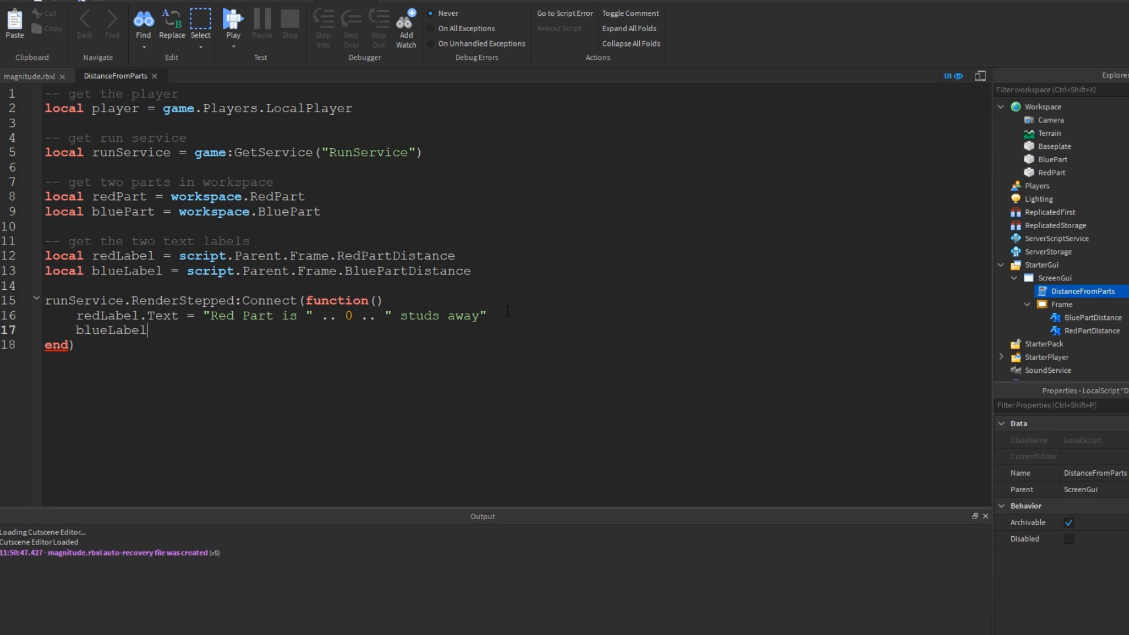
{"action": "type", "text": ".Text = \"Blue Part is"}
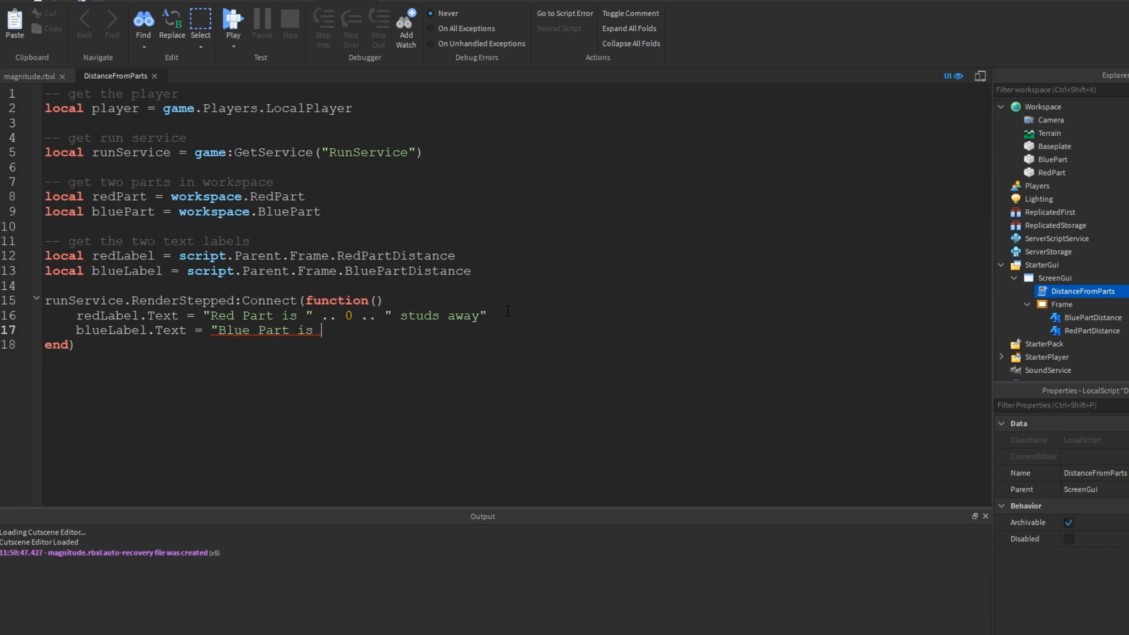
{"action": "type", "text": "\" .. 0 .."}
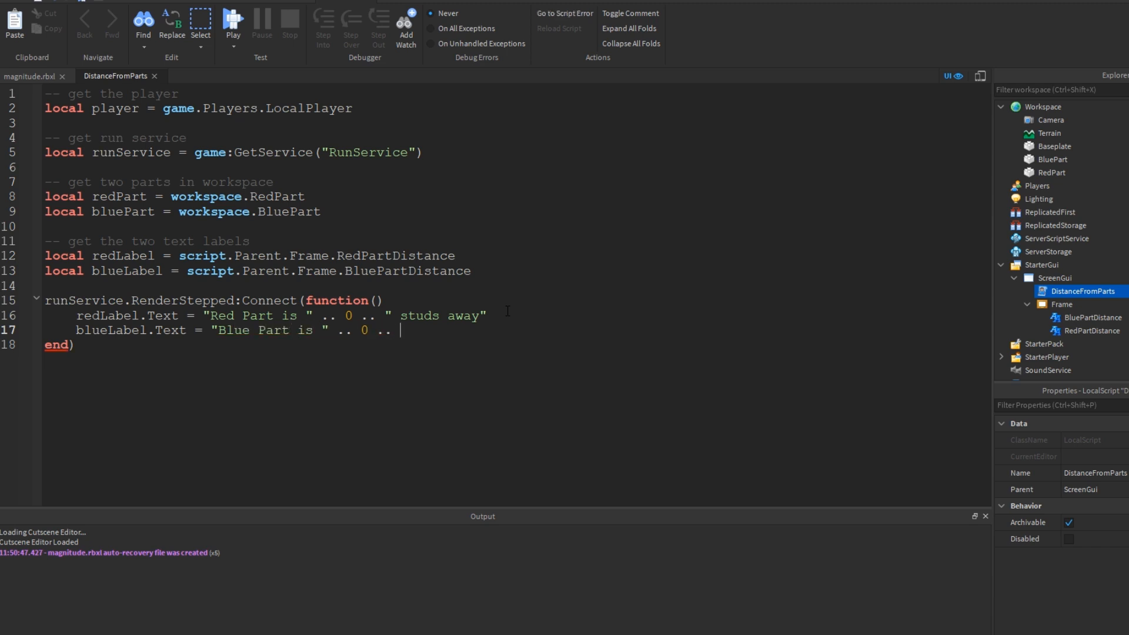
{"action": "type", "text": "\" studs aw"}
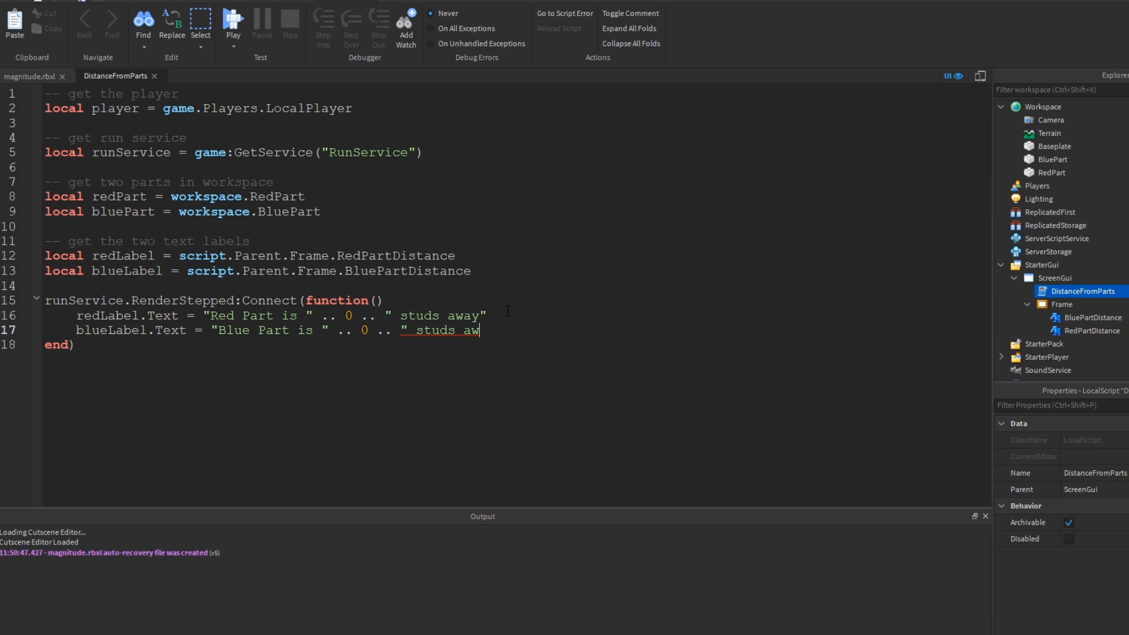
{"action": "type", "text": "ay\""}
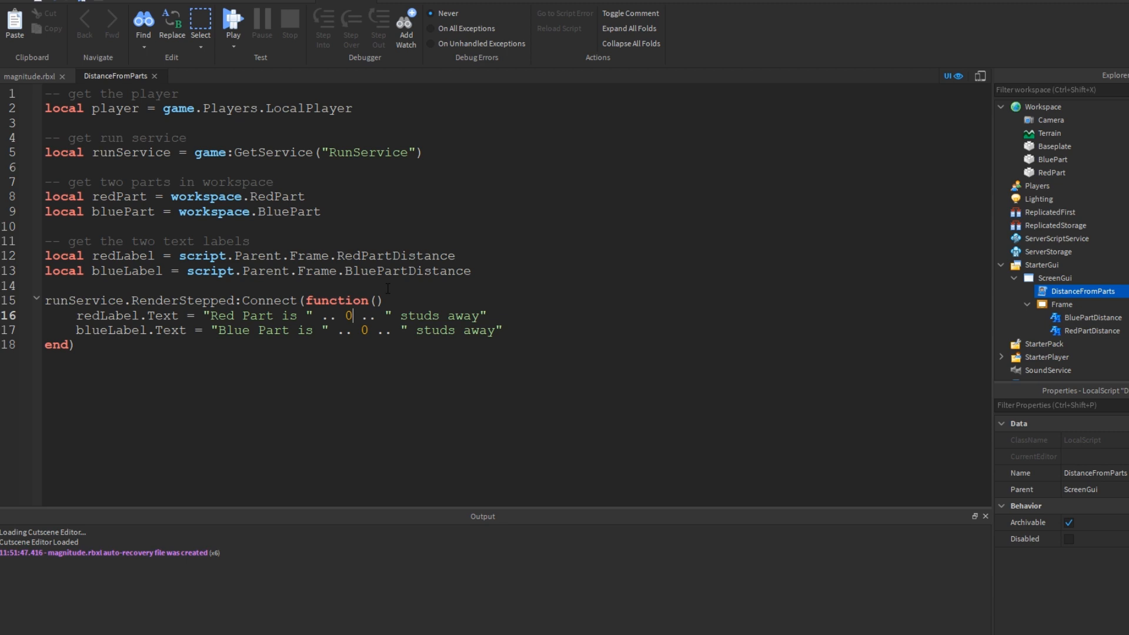
Replace the red label's 0 with (redPart.Position - player.Character.Head.Position).Magnitude.
{"action": "key", "text": "Backspace"}
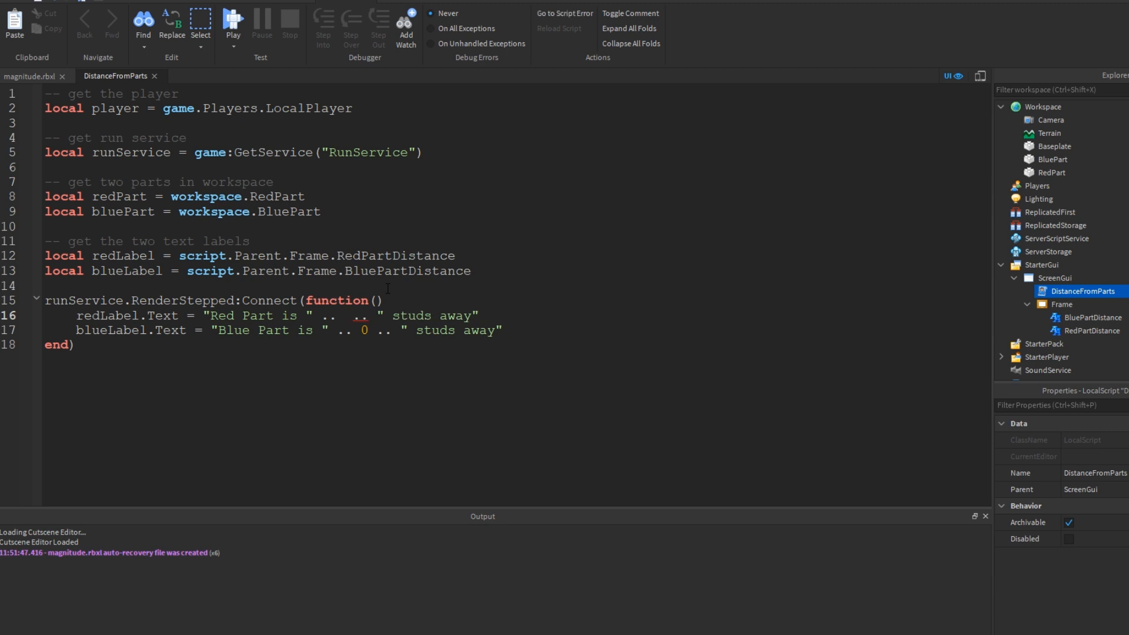
{"action": "type", "text": "()"}
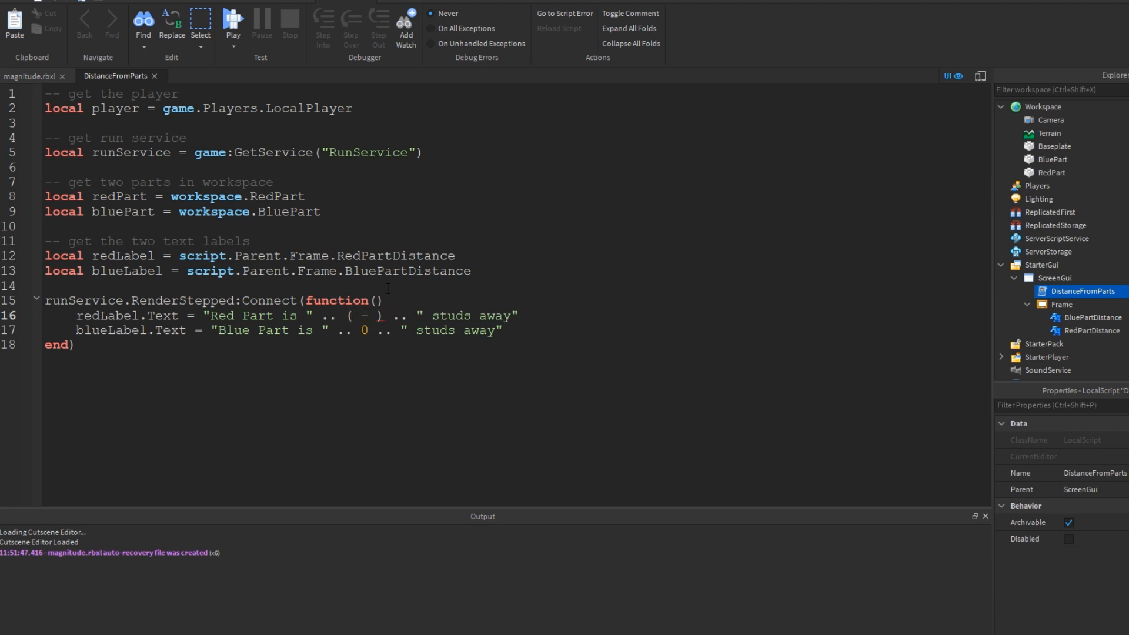
{"action": "type", "text": ".Magnitude"}
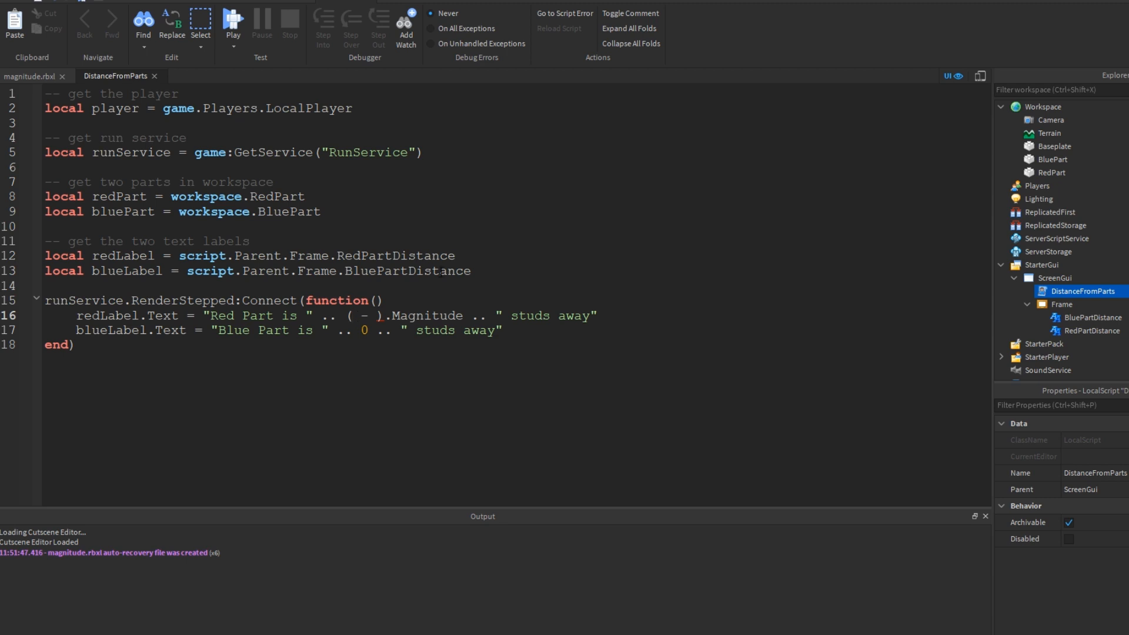
{"action": "type", "text": "red"}
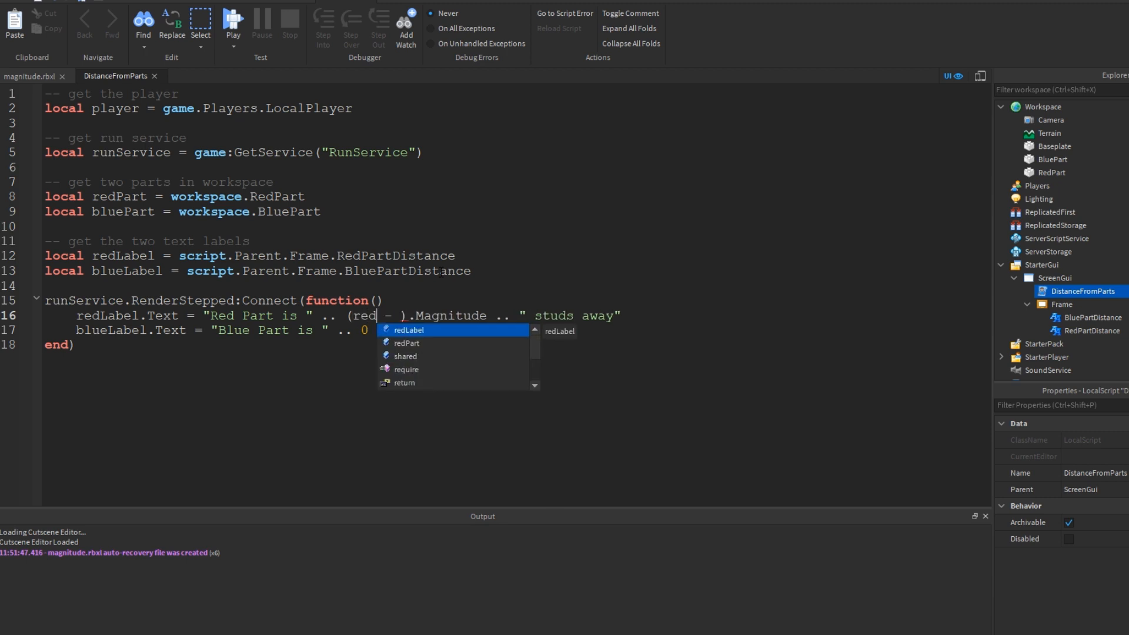
{"action": "type", "text": "Part.Position"}
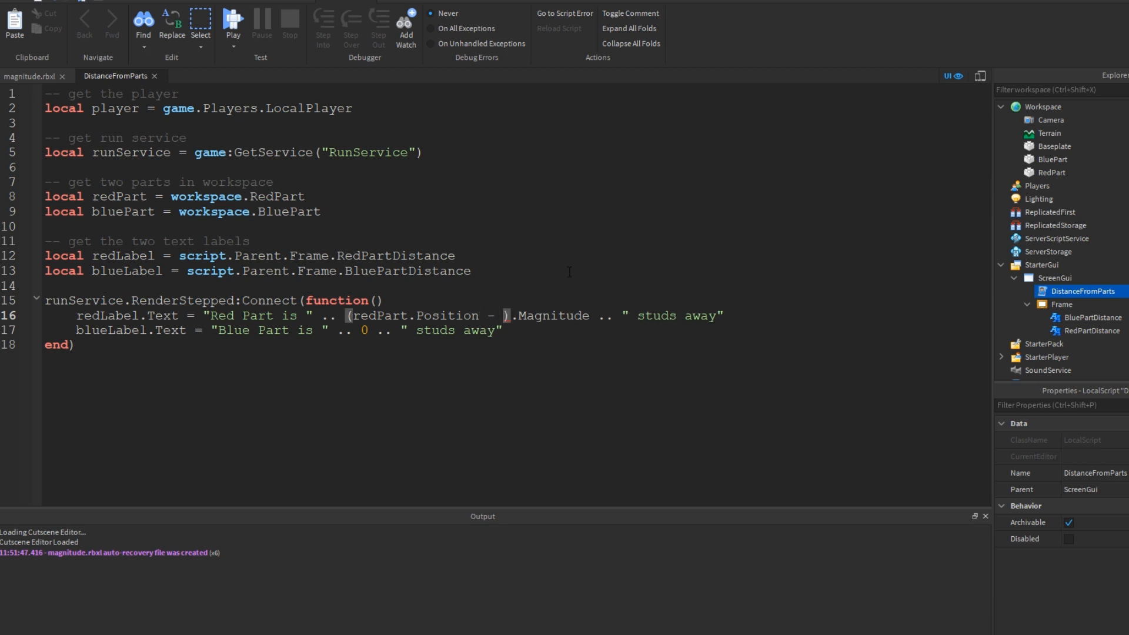
{"action": "type", "text": "player"}
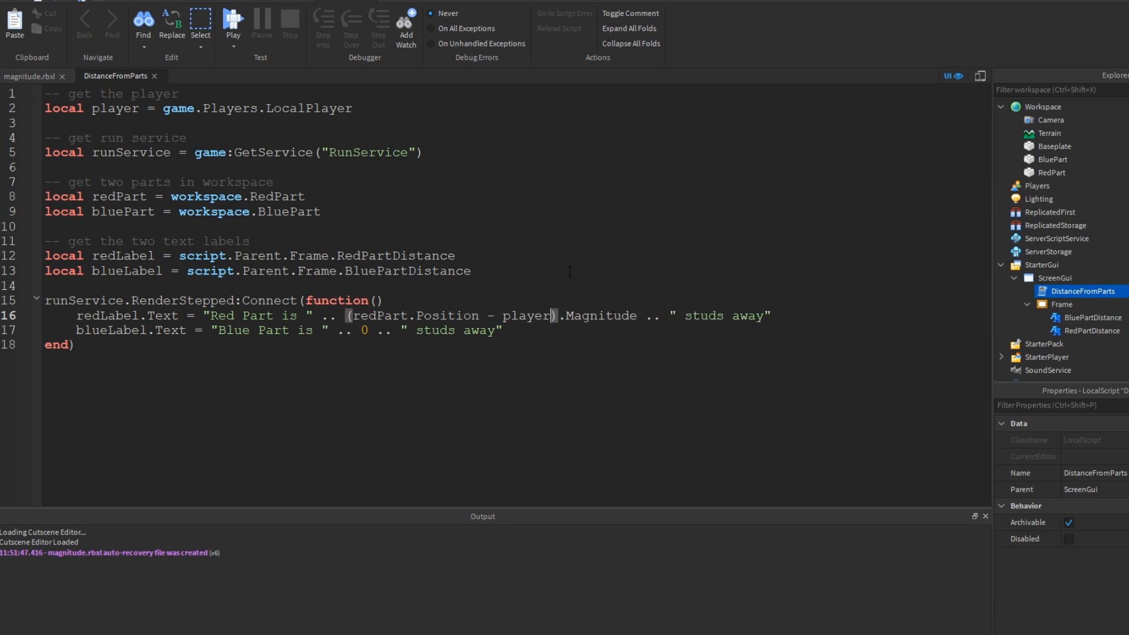
{"action": "type", "text": ".Character"}
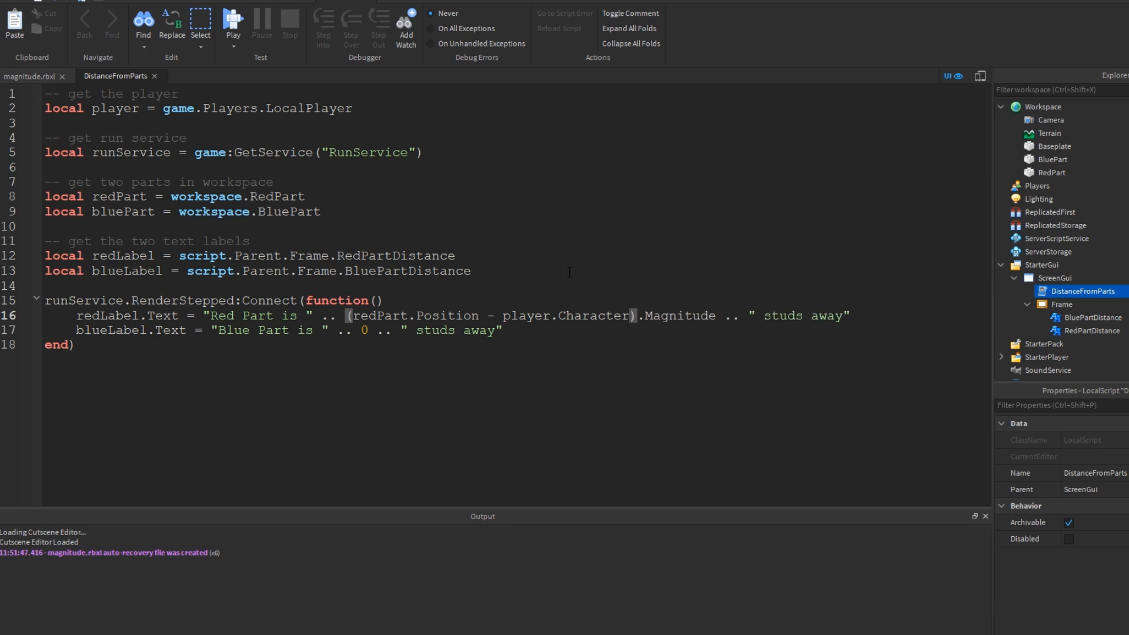
{"action": "type", "text": ".Head.Position"}
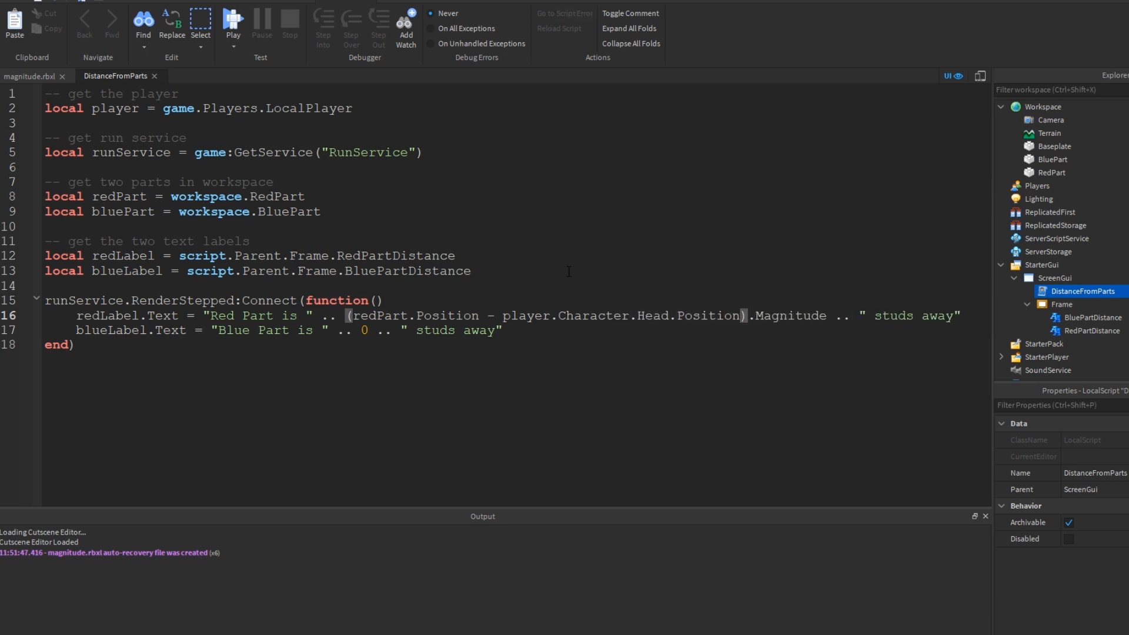
{"action": "double_click", "coordinate": [446, 316]}
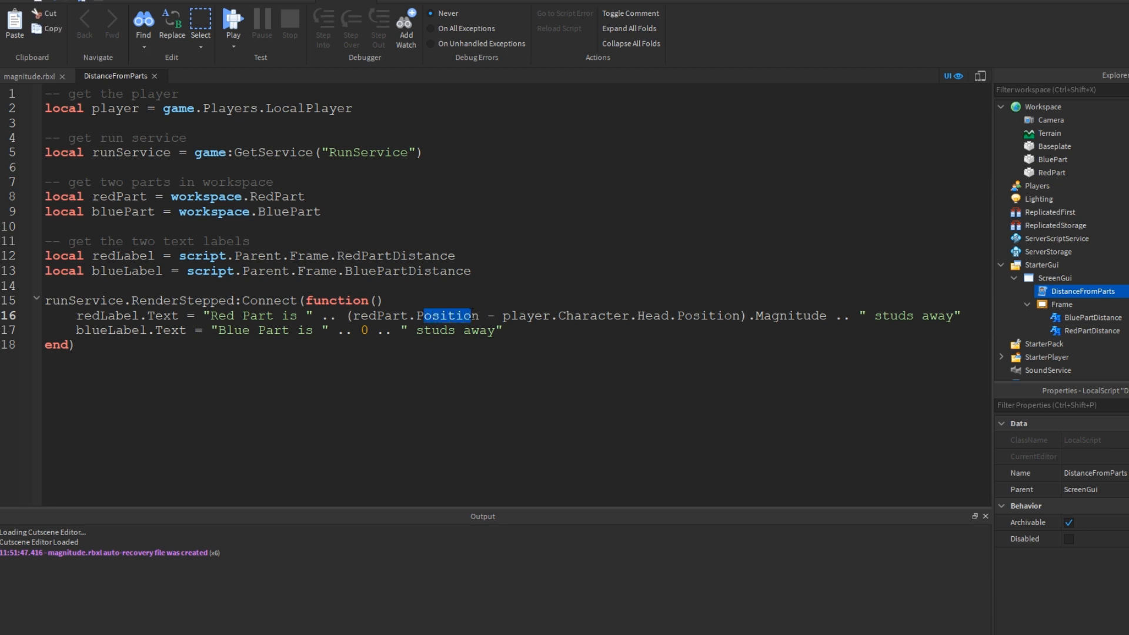
{"action": "left_click", "coordinate": [446, 315]}
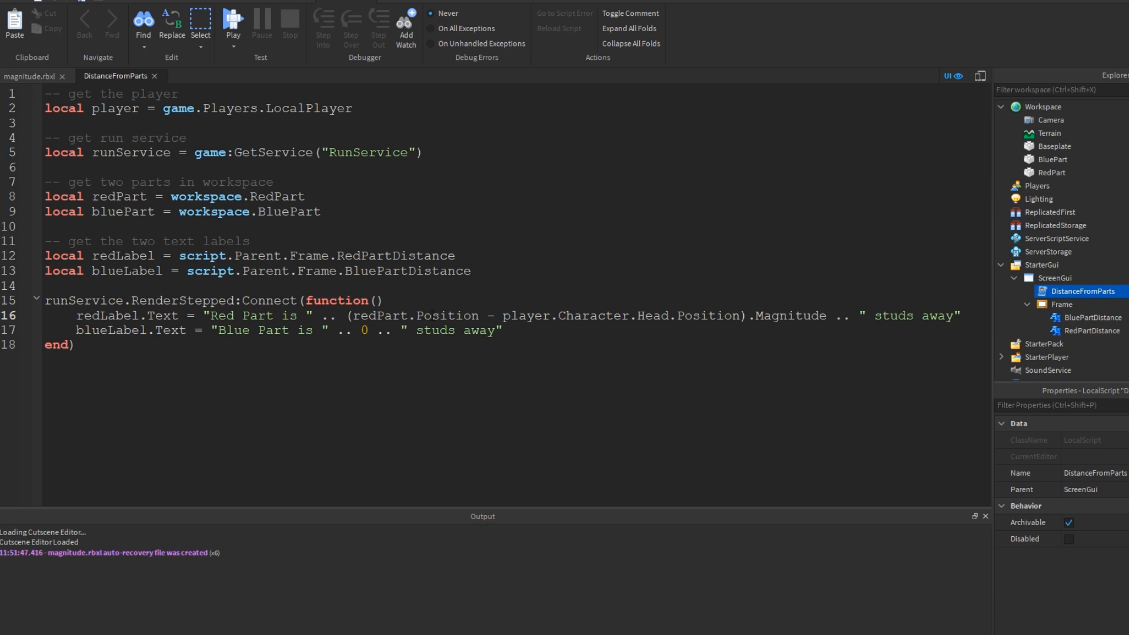
{"action": "left_click", "coordinate": [367, 331]}
{"action": "type", "text": "( - "}
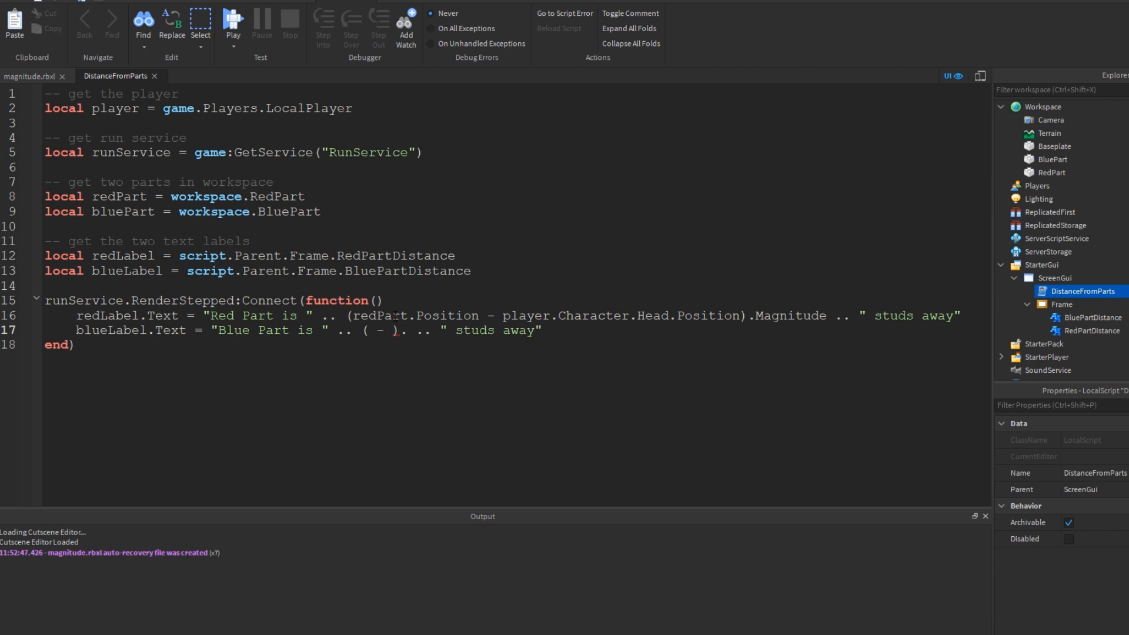
Replace the blue label's 0 with (bluePart.Position - player.Character.Head.Position).Magnitude.
{"action": "type", "text": ".Magnitude"}
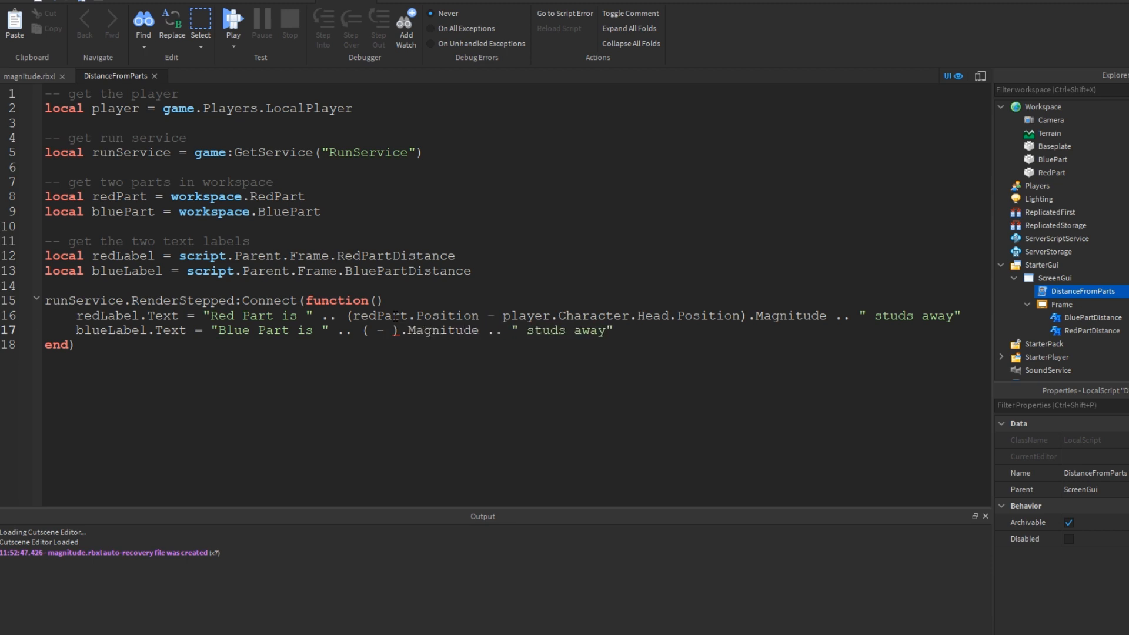
{"action": "type", "text": "bluePart.Position"}
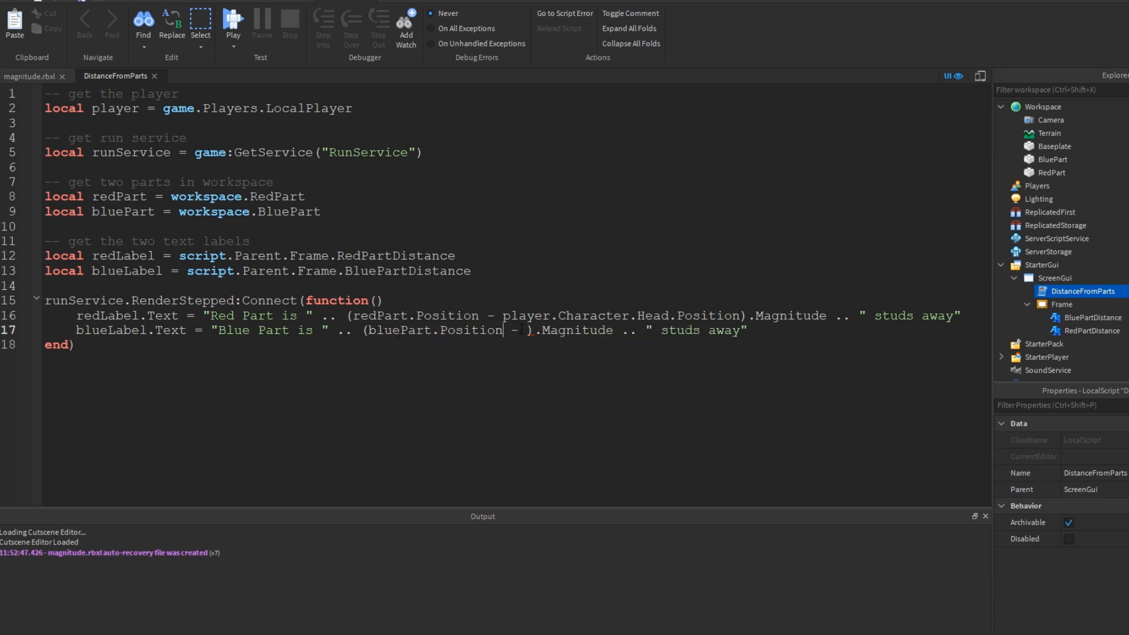
{"action": "type", "text": "palyer."}
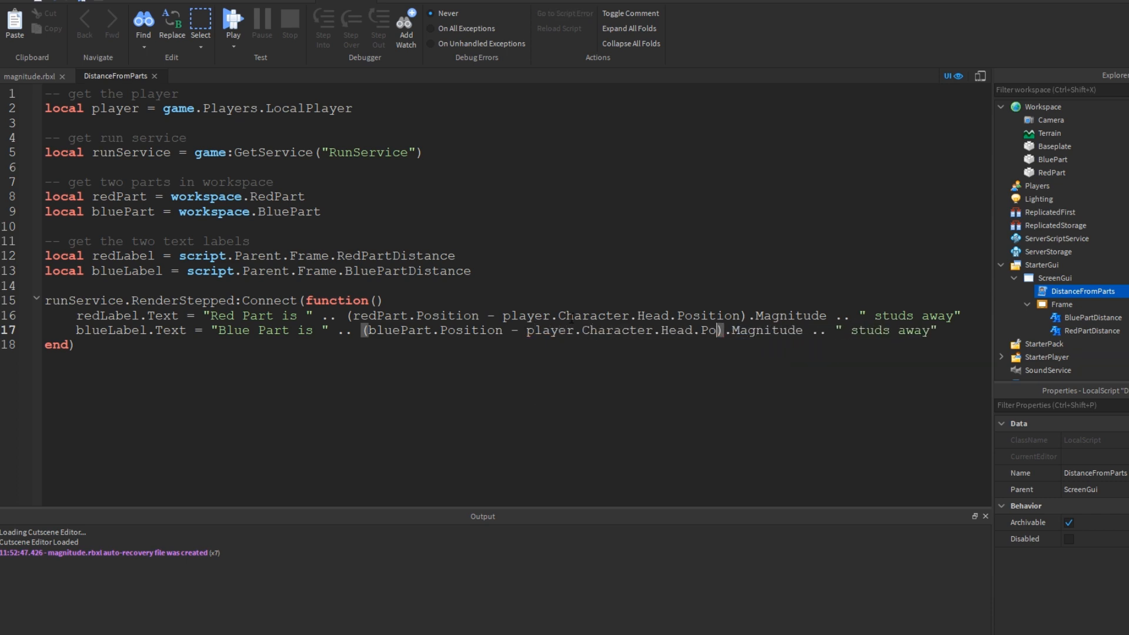
{"action": "type", "text": "sition"}
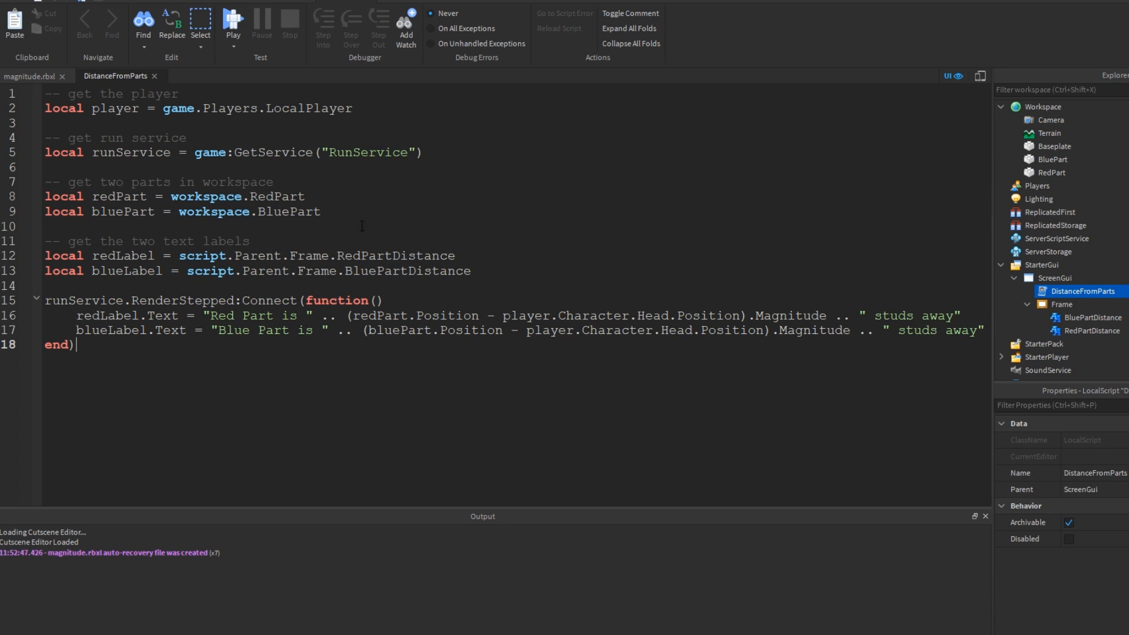
{"action": "mouse_move", "coordinate": [233, 20]}
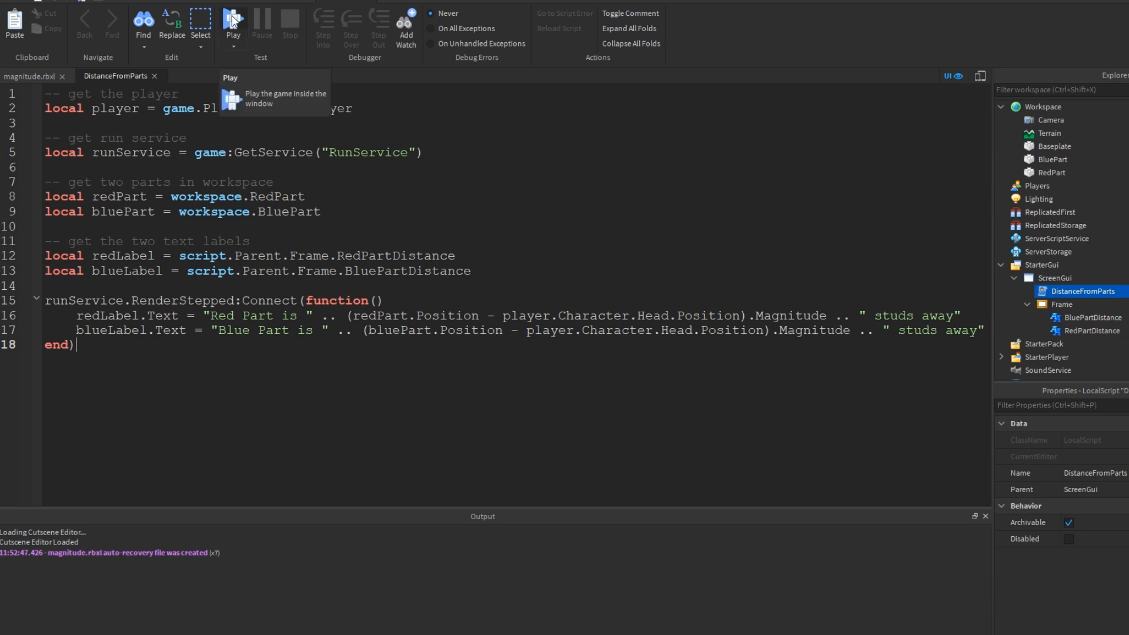
{"action": "left_click", "coordinate": [233, 22]}
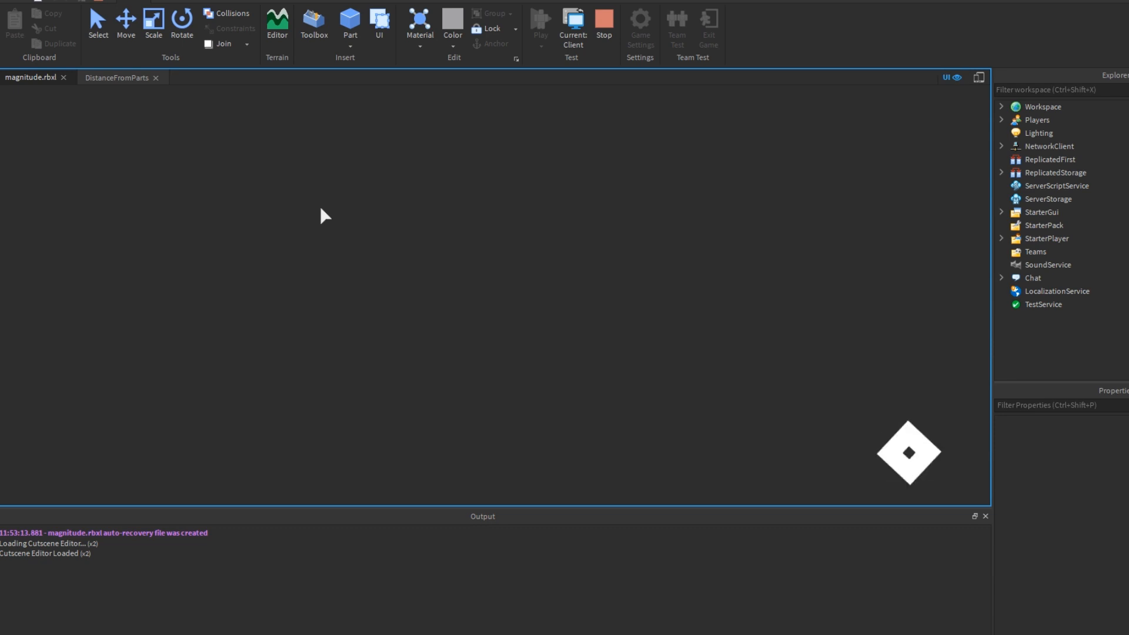
{"action": "left_click", "coordinate": [540, 22]}
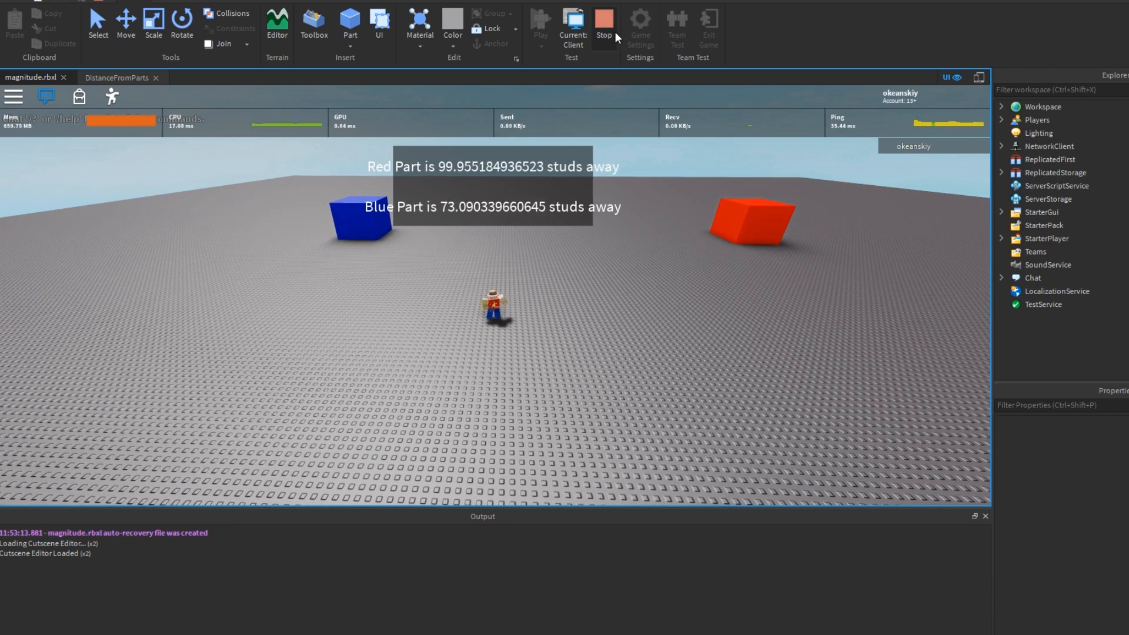
{"action": "left_click", "coordinate": [603, 23]}
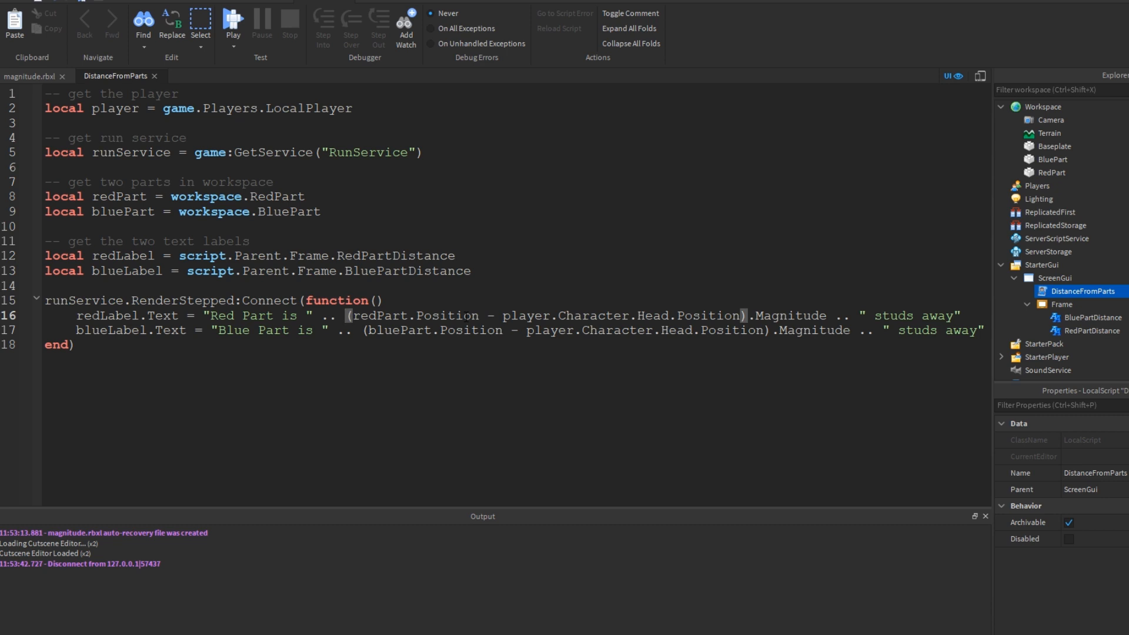
Wrap the red label's Magnitude expression in math.floor().
{"action": "type", "text": "math"}
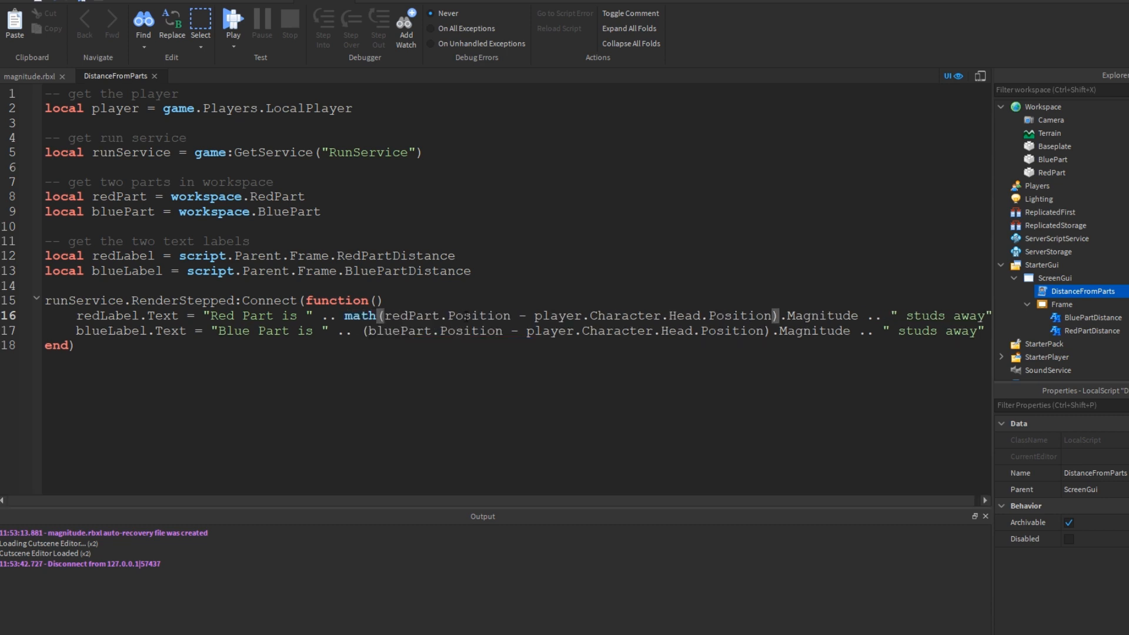
{"action": "type", "text": "floor"}
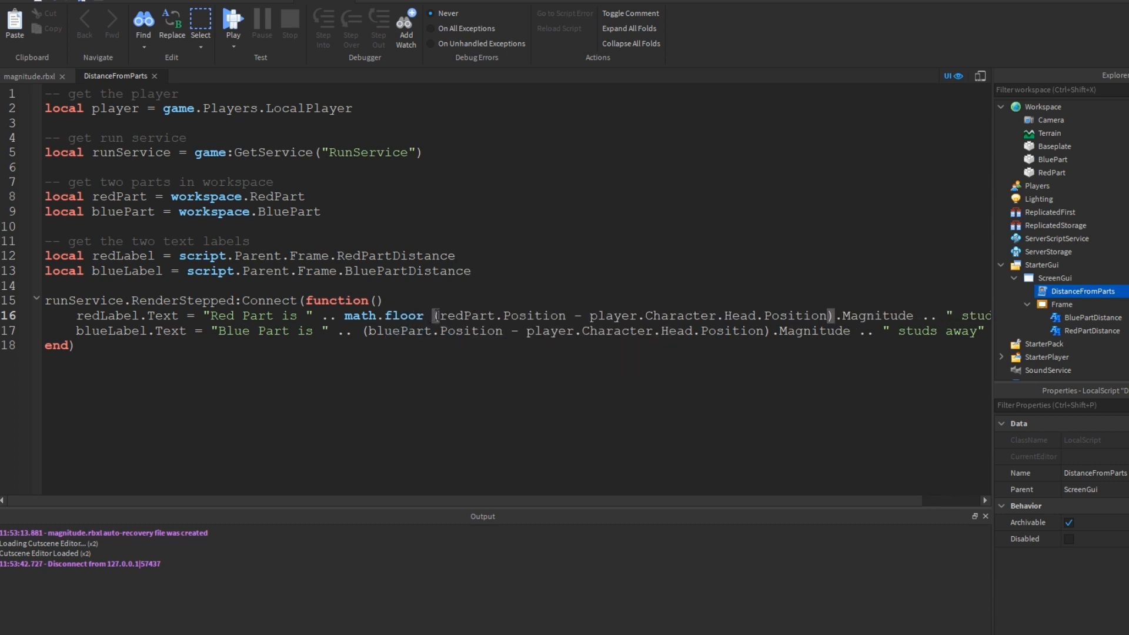
{"action": "left_click_drag", "start_coordinate": [435, 315], "coordinate": [911, 316]}
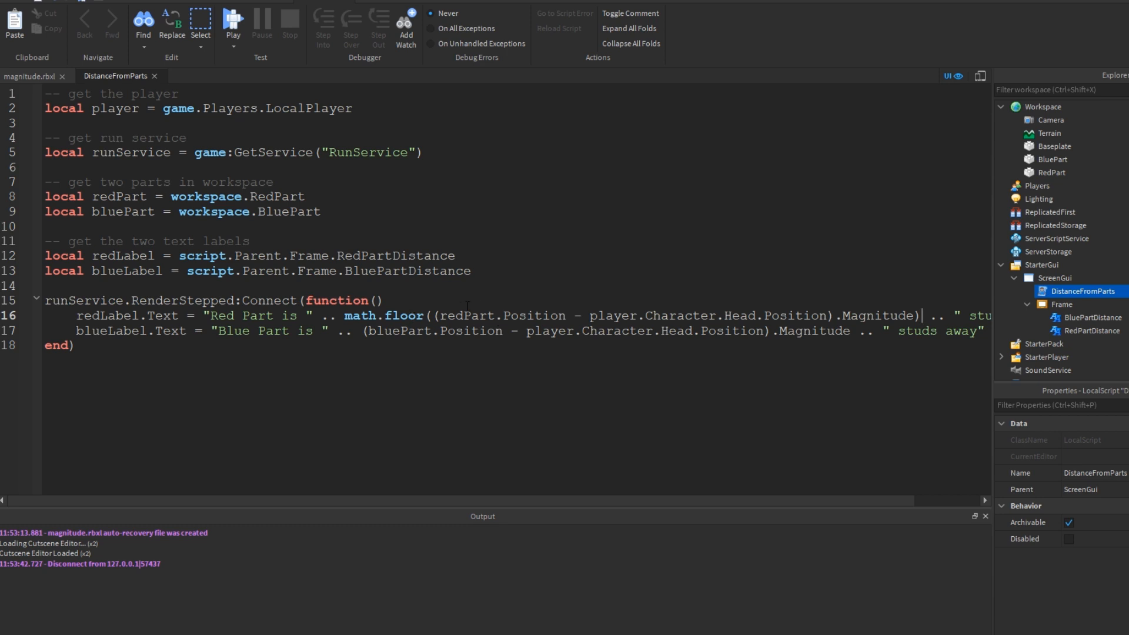
{"action": "double_click", "coordinate": [868, 315]}
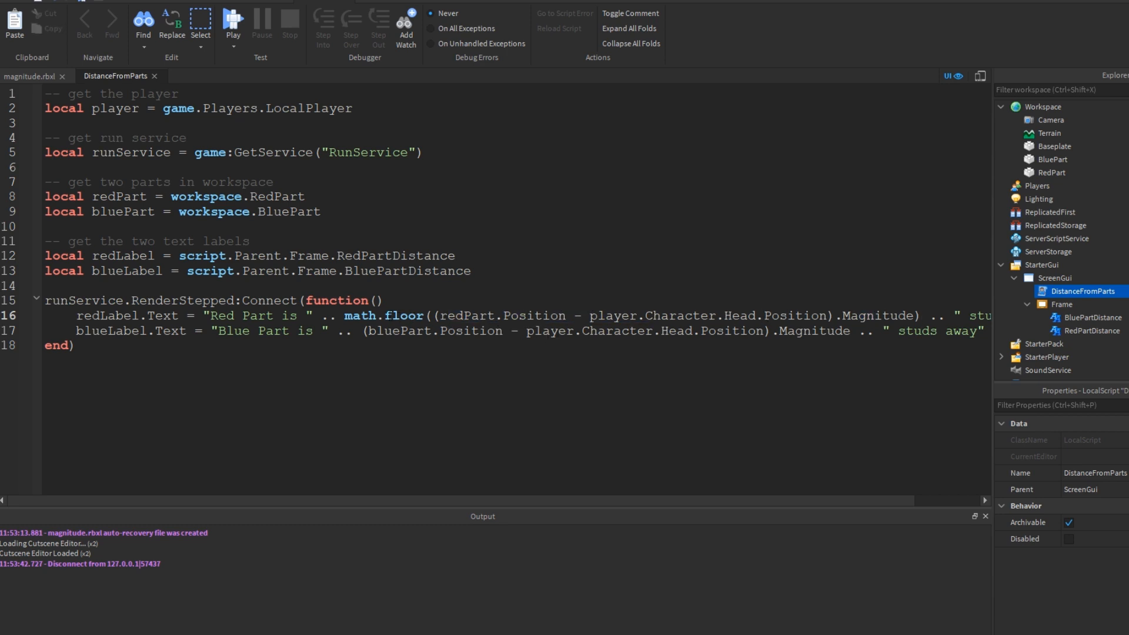
Wrap the blue Magnitude in math.floor() and play-test, showing 56 and 89 studs.
{"action": "left_click", "coordinate": [388, 316]}
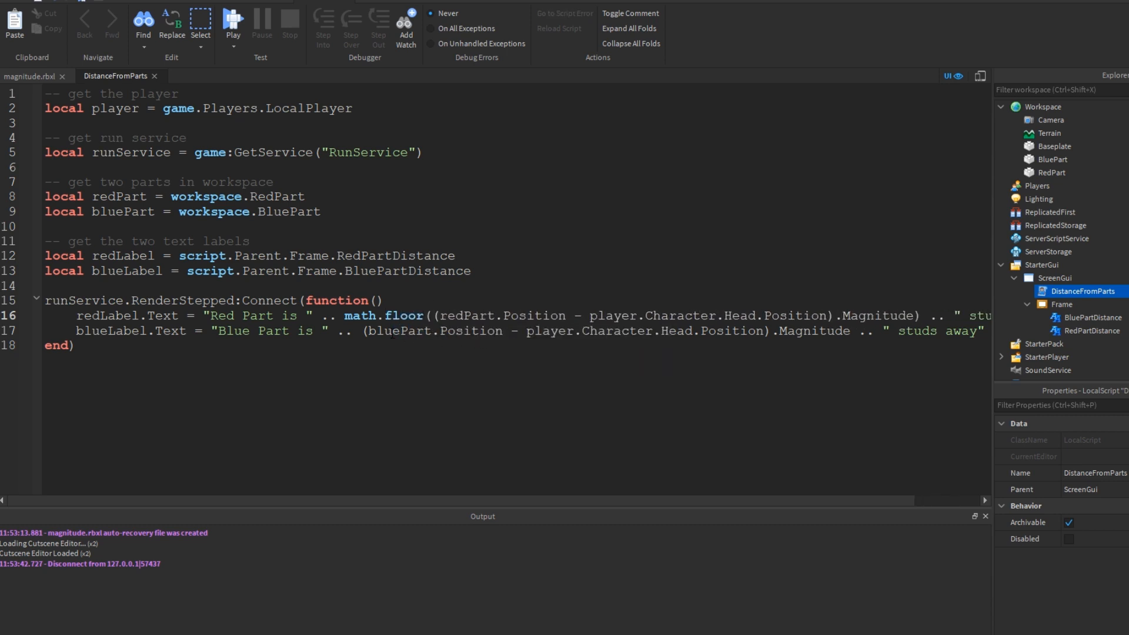
{"action": "type", "text": "math."}
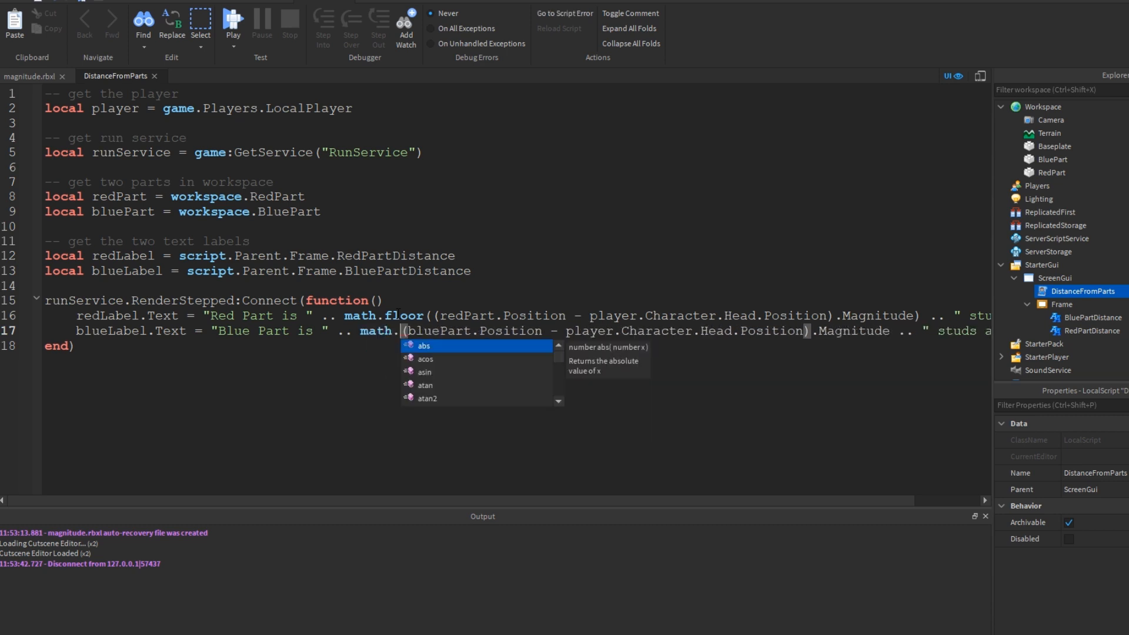
{"action": "type", "text": "floor"}
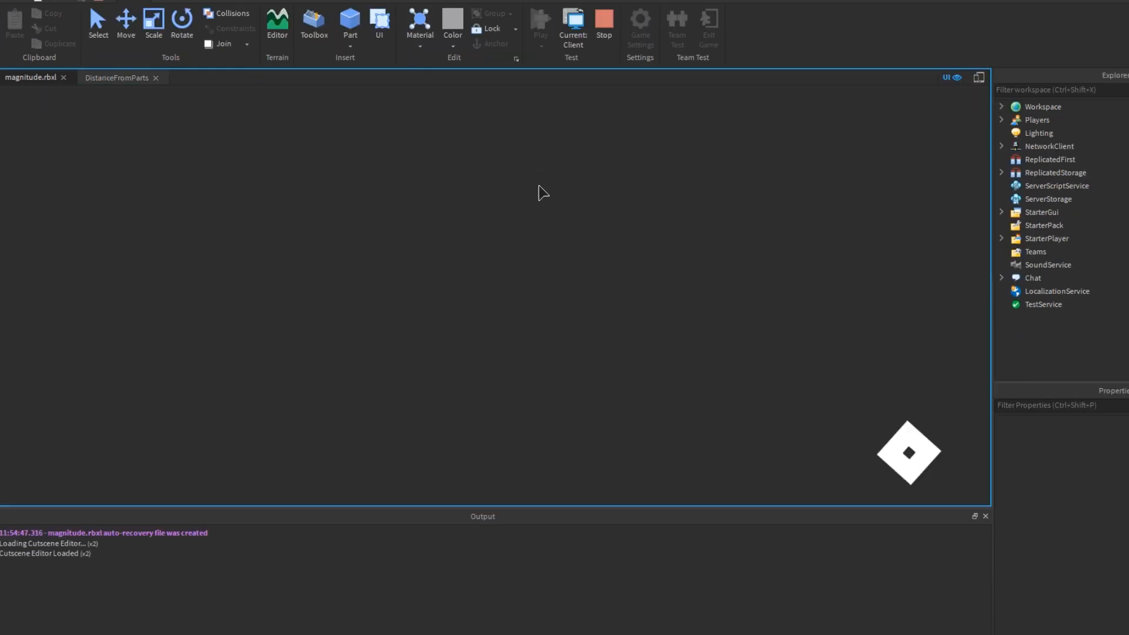
{"action": "left_click", "coordinate": [538, 23]}
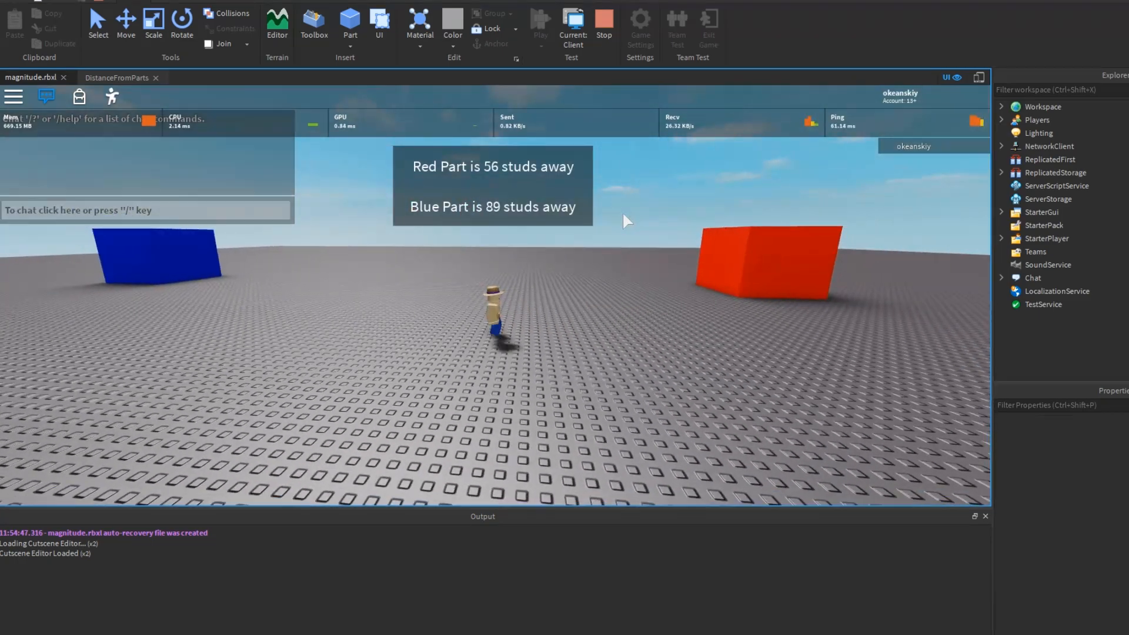